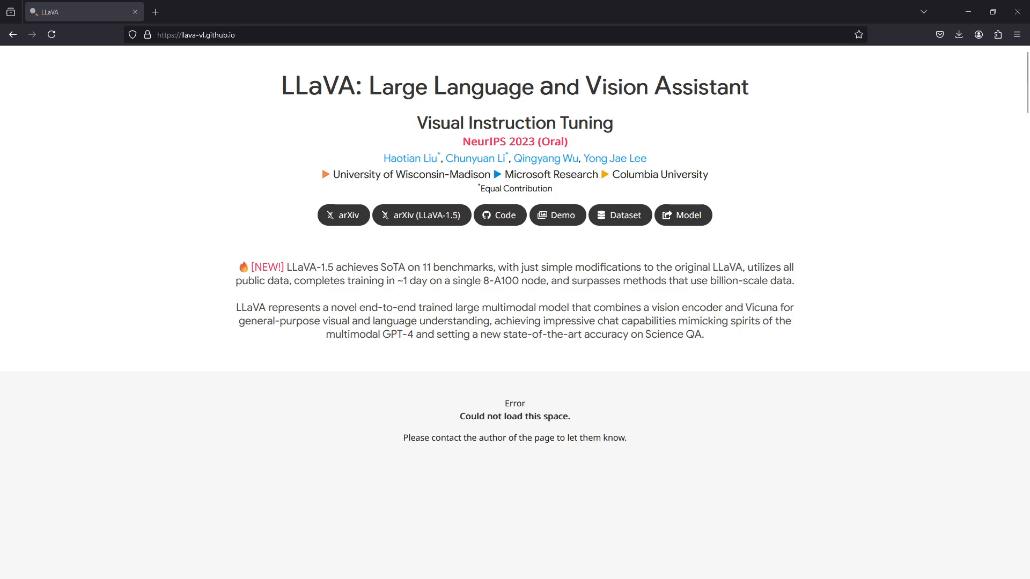
mouse_move(346, 111)
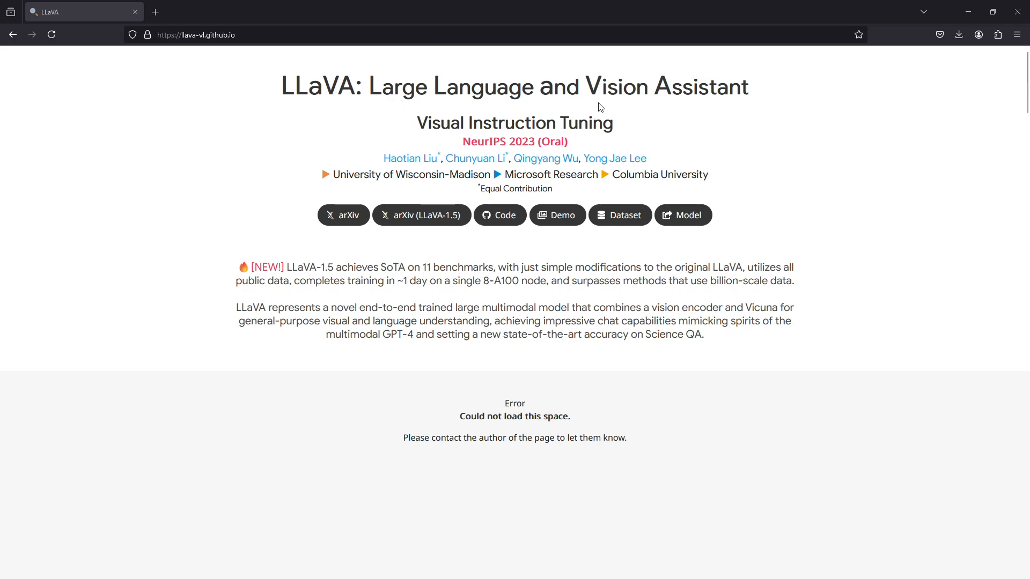
mouse_move(651, 97)
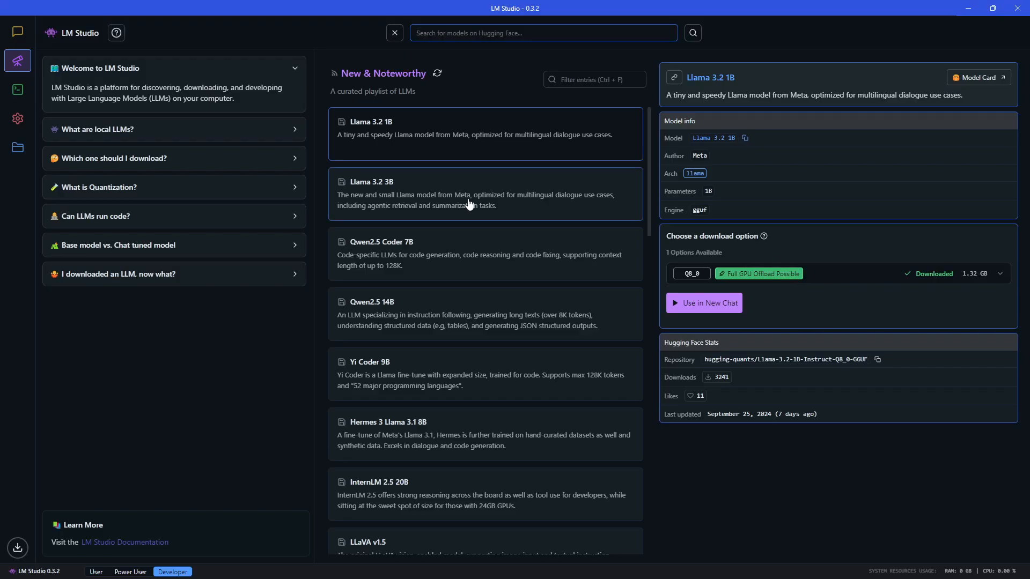
mouse_move(468, 186)
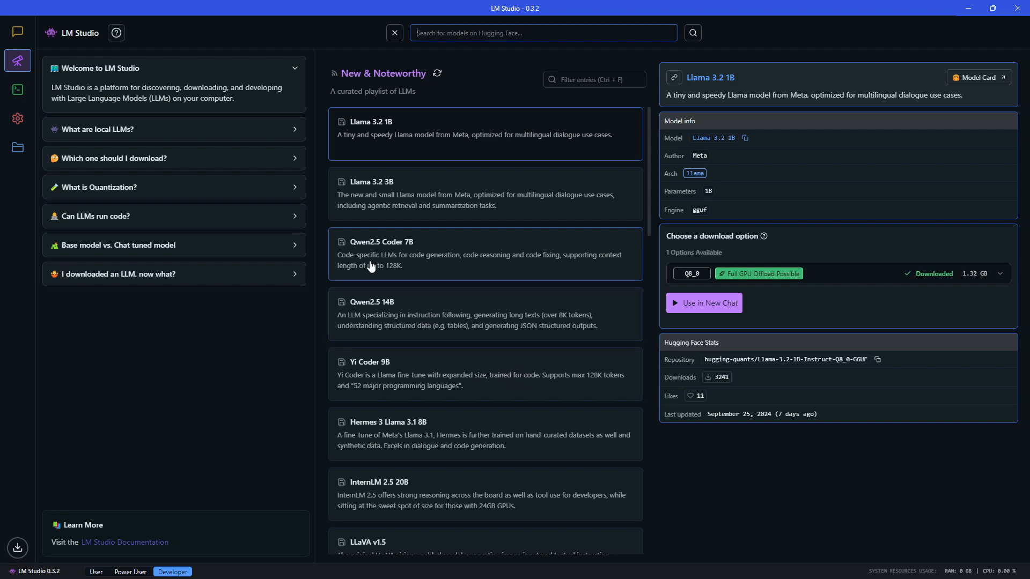
Locate LLaVA v1.5 7B vision model in the Discover tab's New & Noteworthy list.
left_click(542, 33)
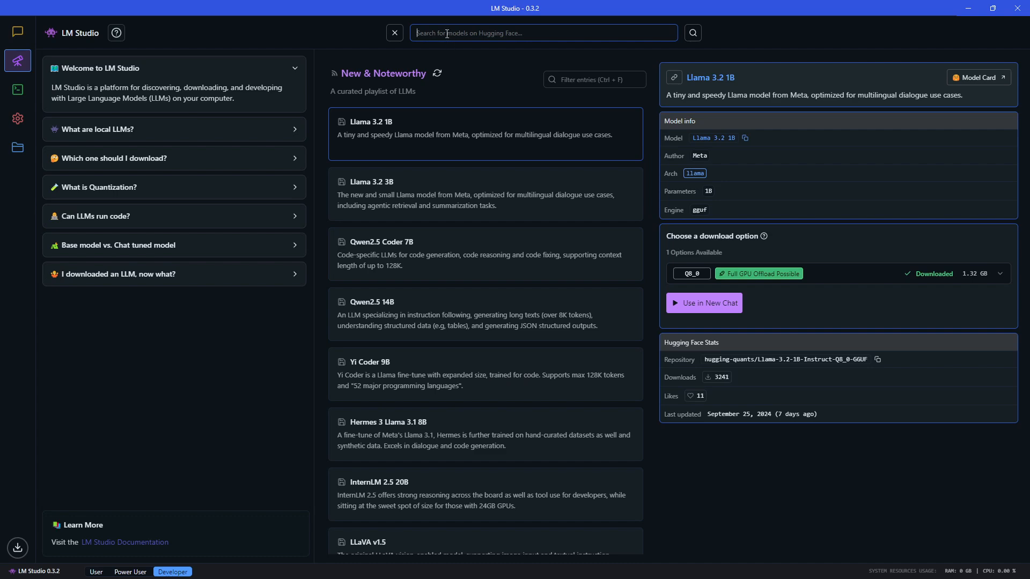
scroll("down", 3)
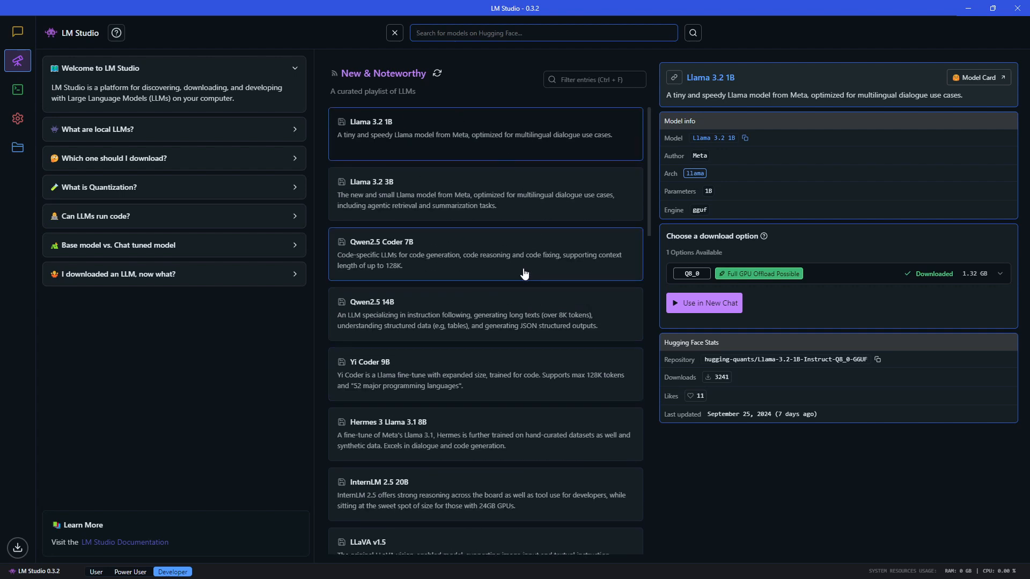
scroll("down", 3)
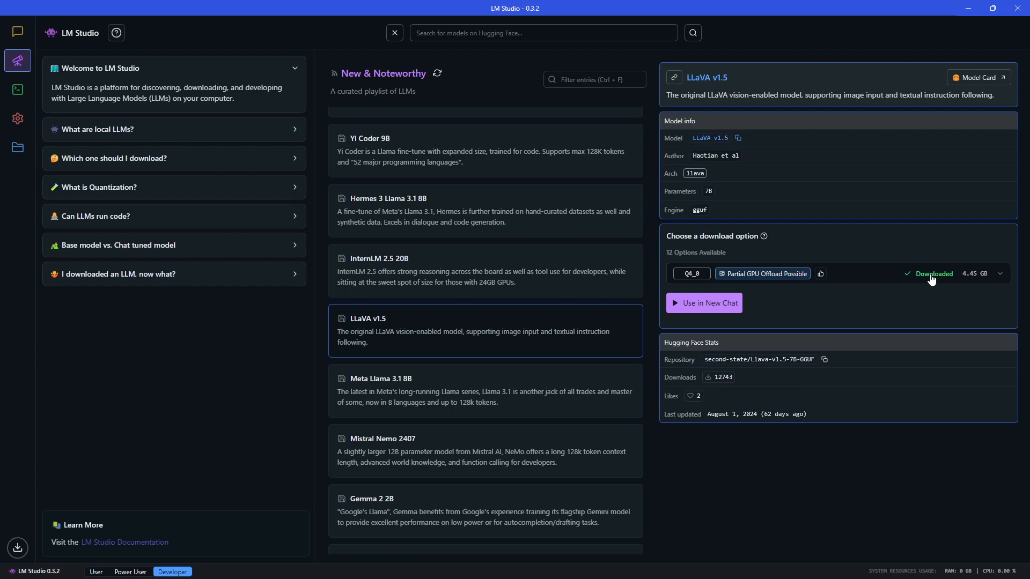
mouse_move(931, 281)
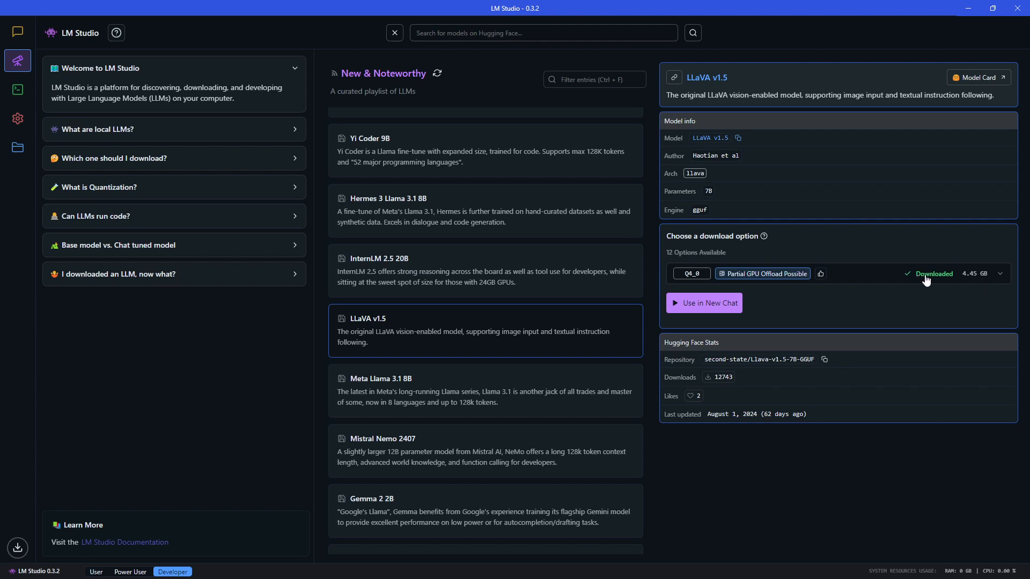
left_click(999, 273)
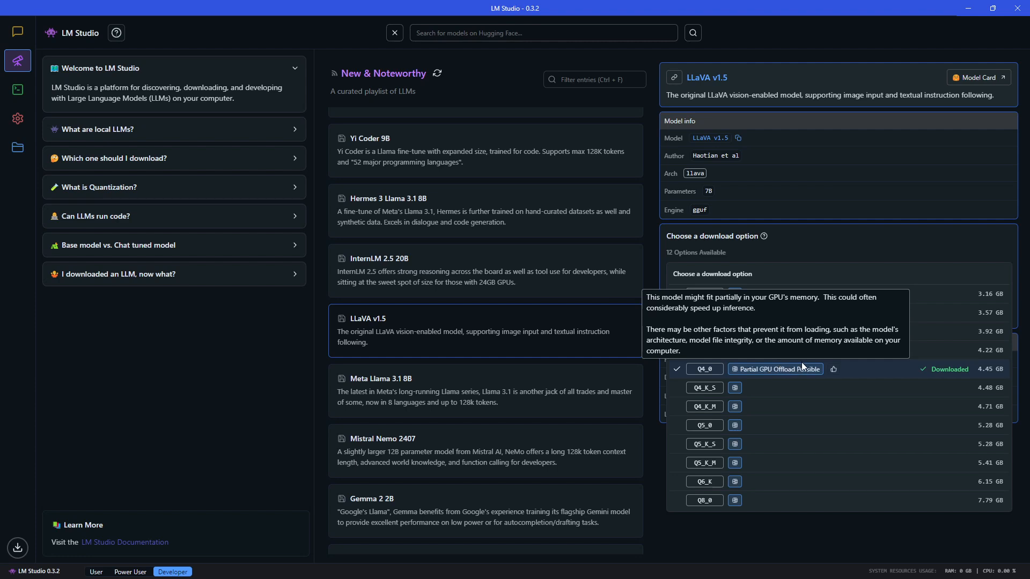
mouse_move(803, 387)
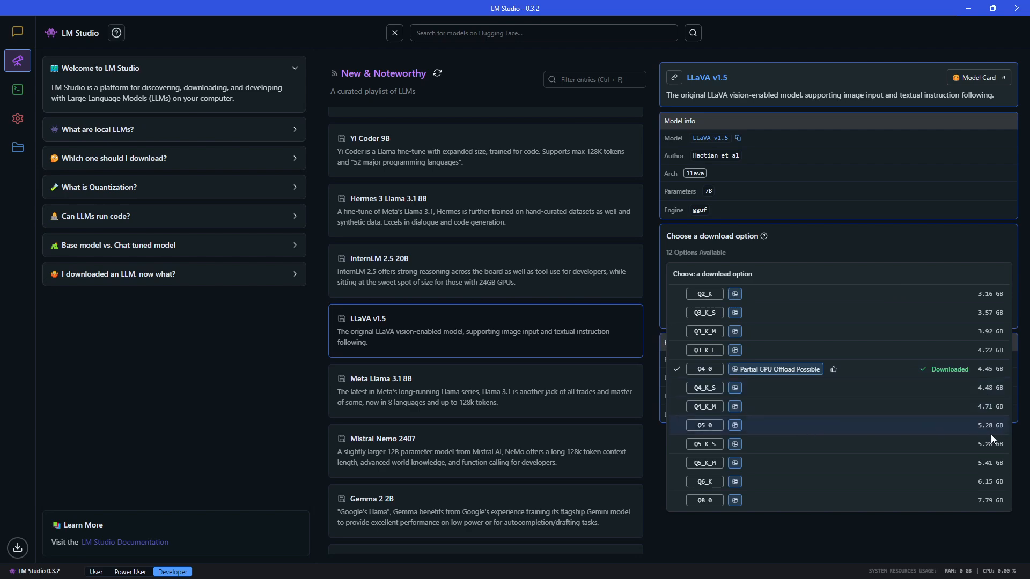
left_click(704, 500)
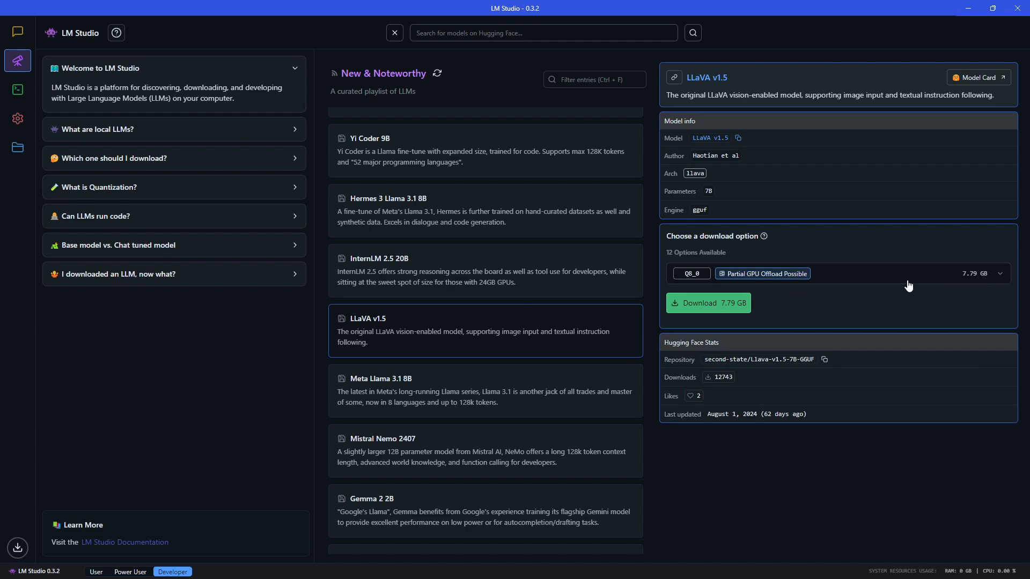
mouse_move(936, 282)
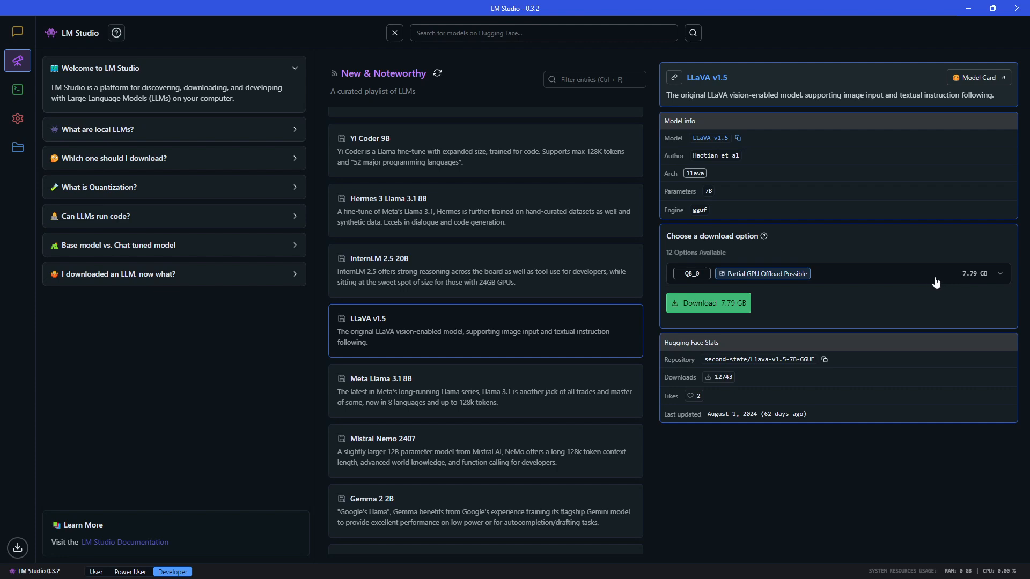
mouse_move(959, 282)
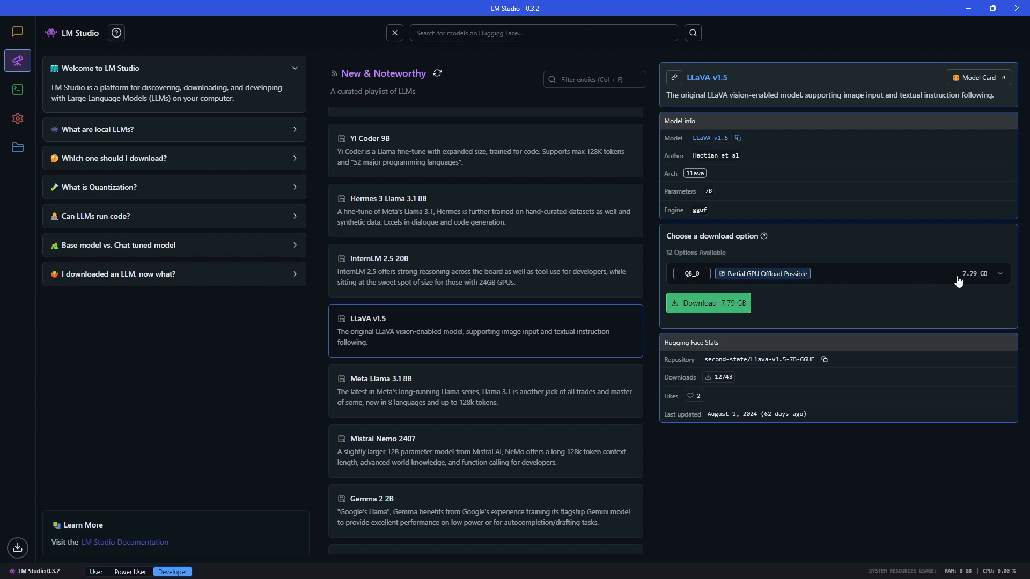
left_click(999, 273)
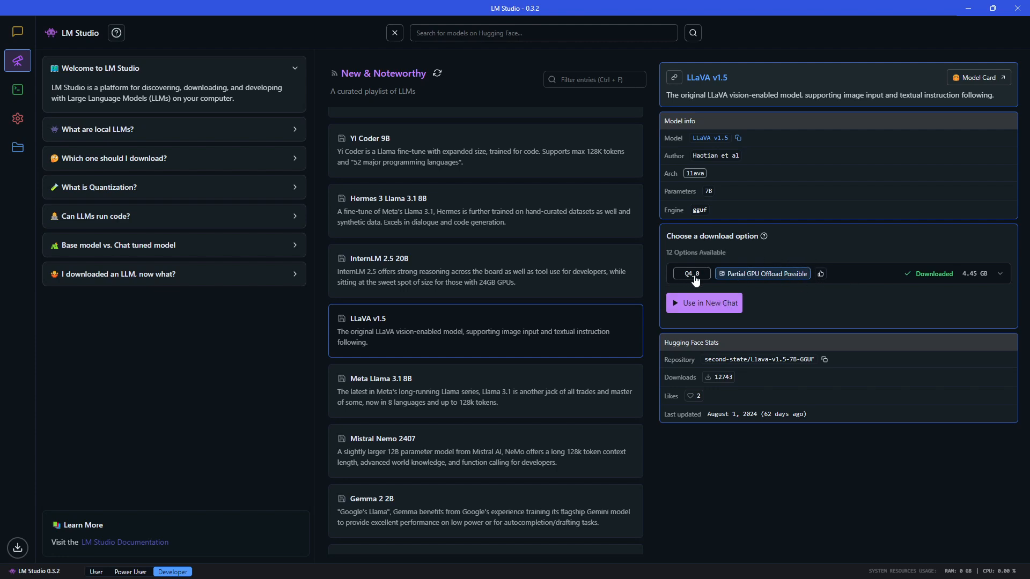
mouse_move(708, 309)
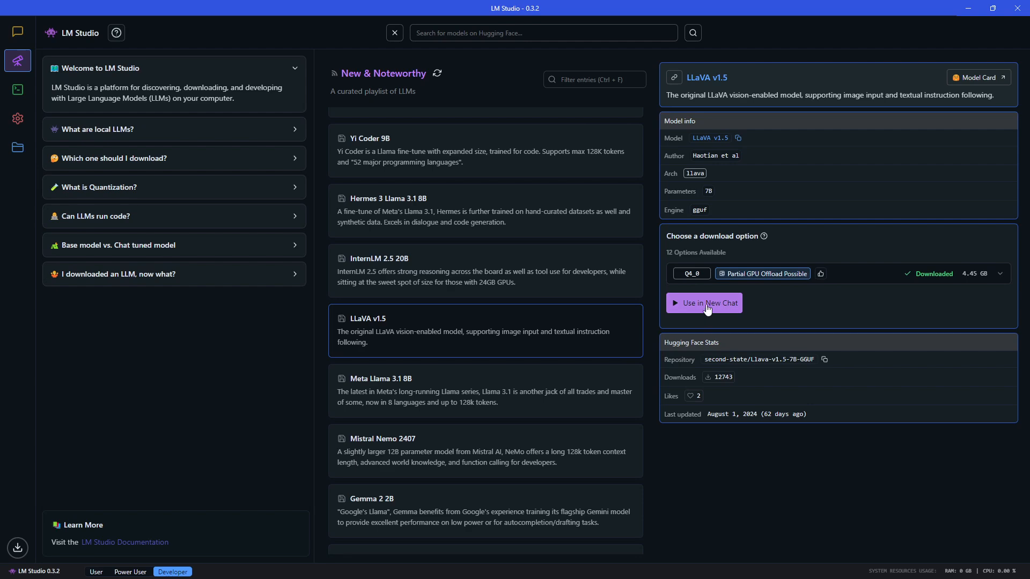
Start a new chat with LLaVA v1.5 loaded via Use in New Chat.
left_click(703, 303)
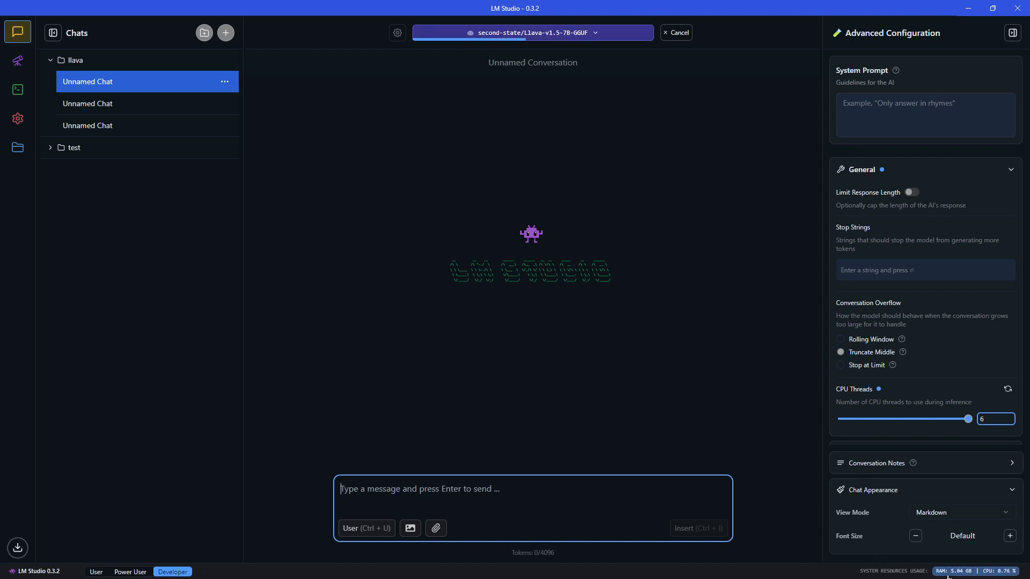
mouse_move(944, 571)
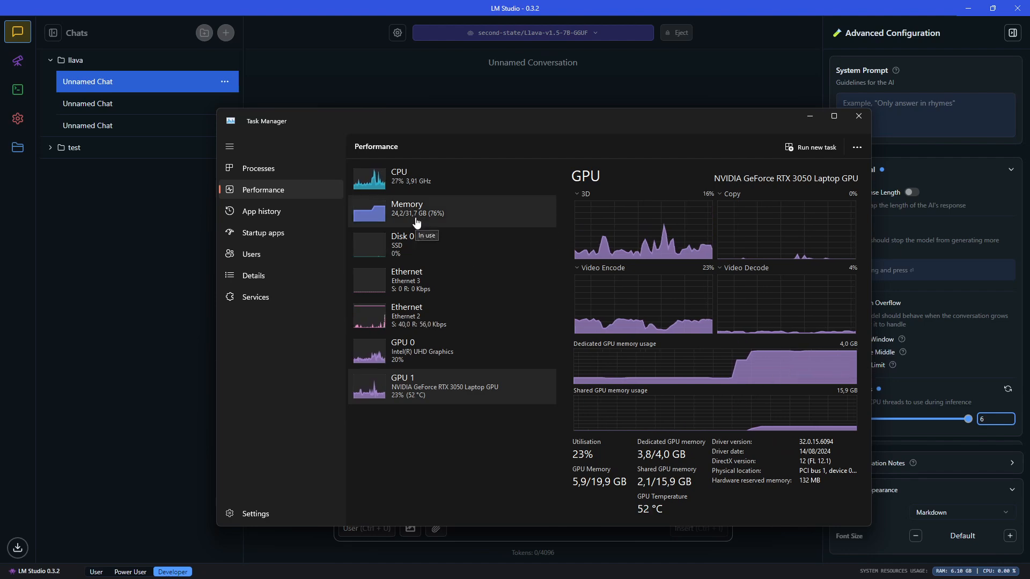
Show Task Manager's memory usage details alongside the GPU figures.
left_click(407, 208)
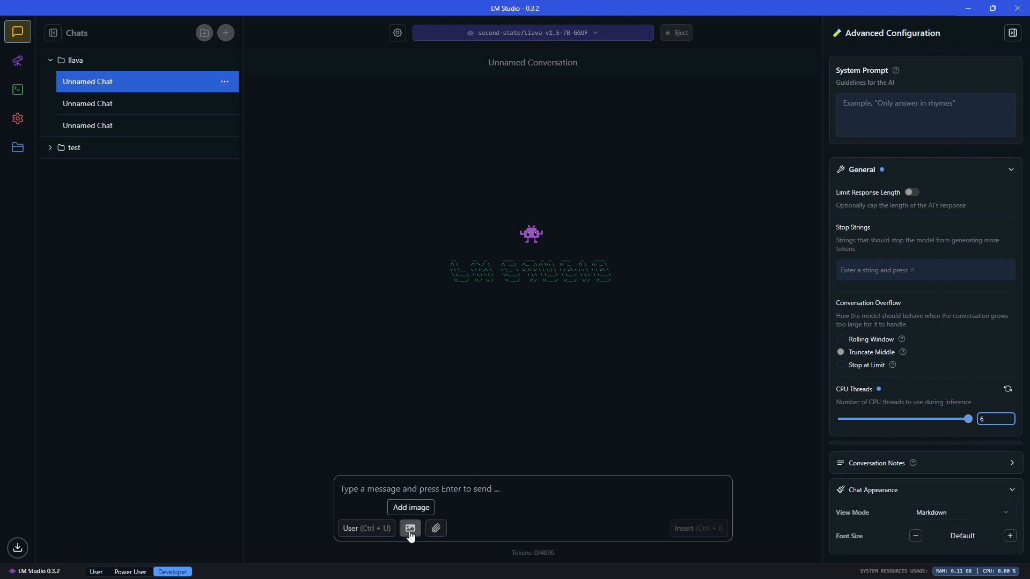
mouse_move(409, 529)
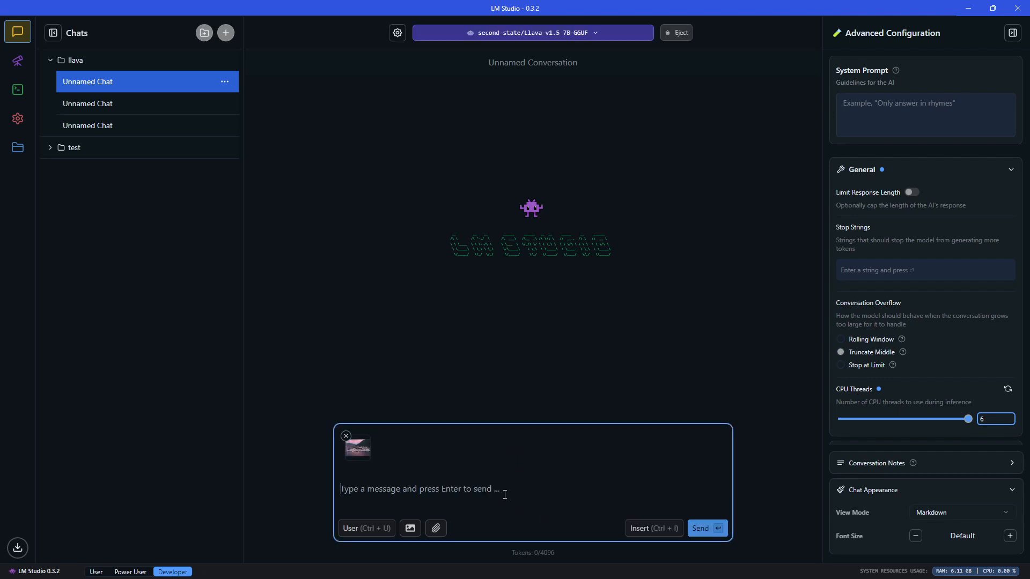
Send the harbor photo to LLaVA with the prompt 'describe the image please'.
type("describe the image plea")
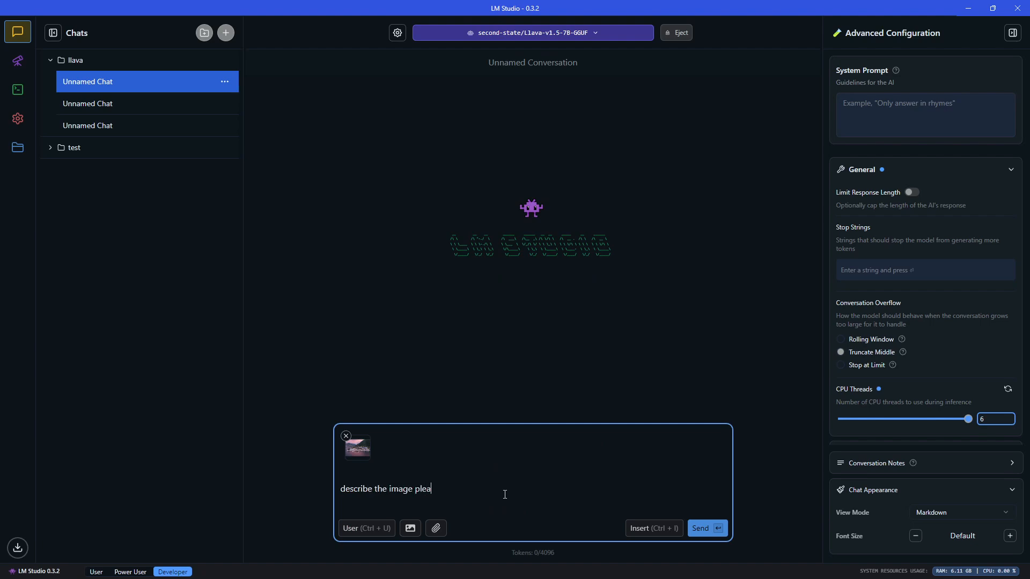
left_click(706, 528)
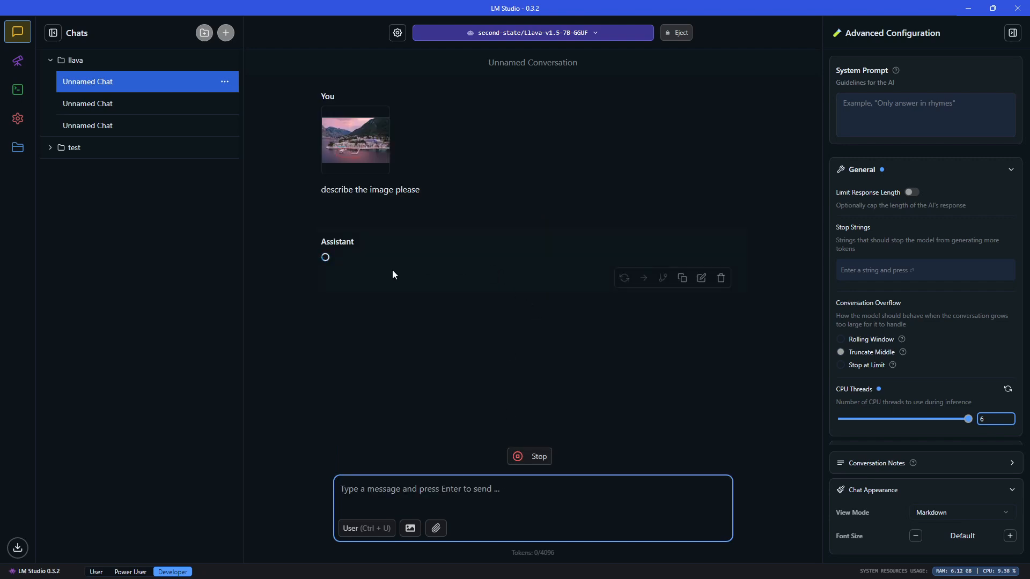
mouse_move(545, 270)
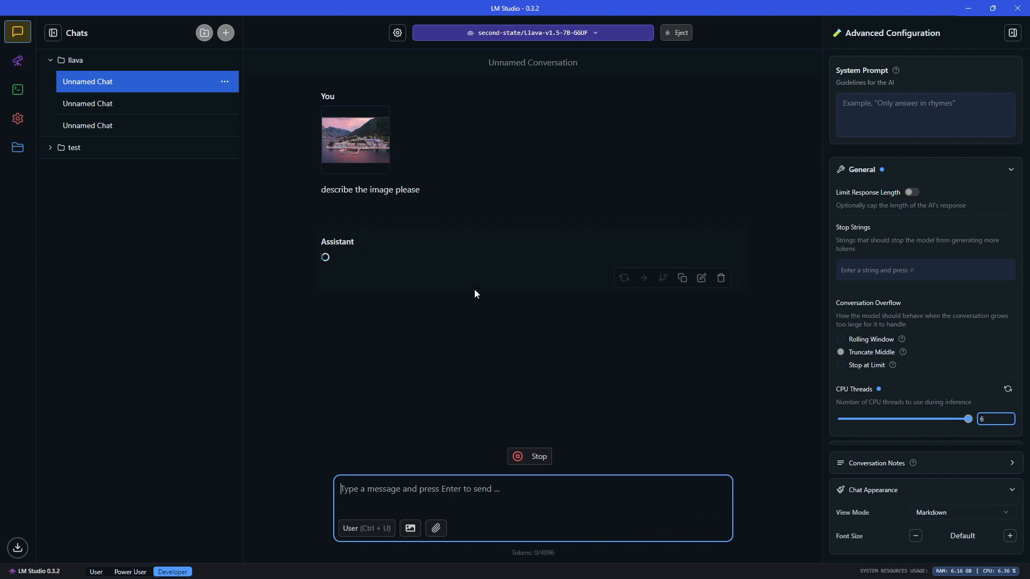
mouse_move(507, 299)
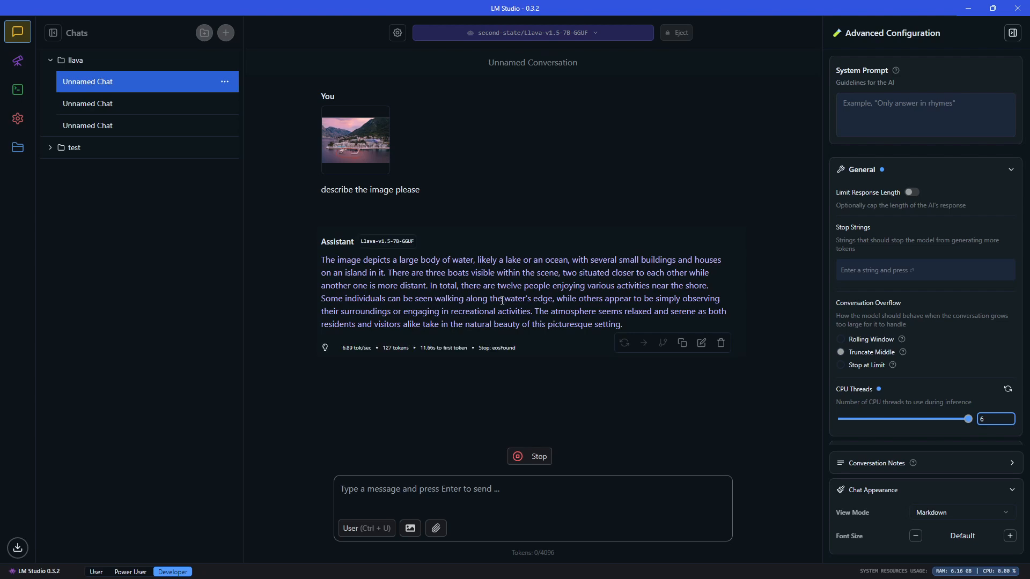
mouse_move(640, 289)
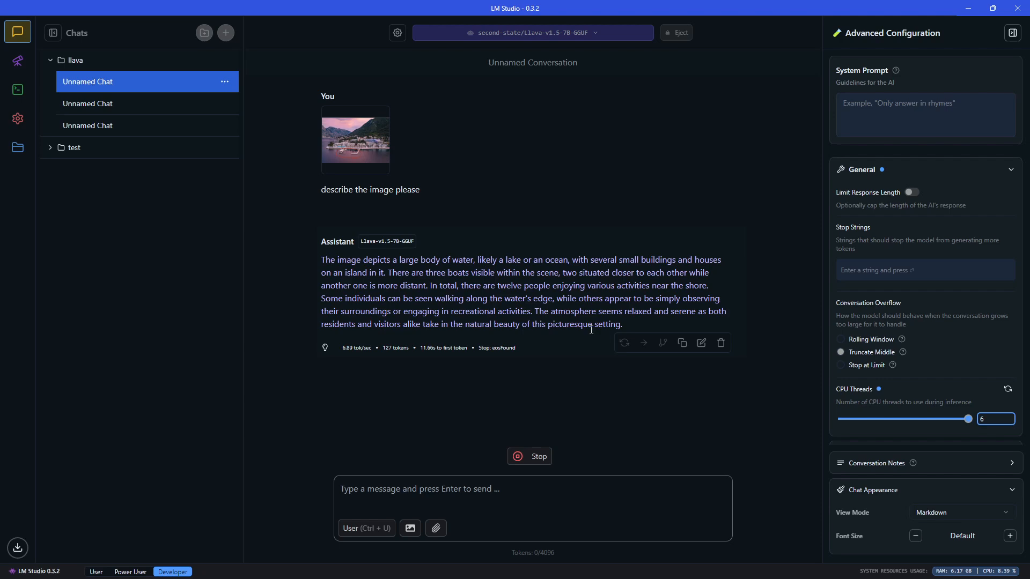
mouse_move(539, 335)
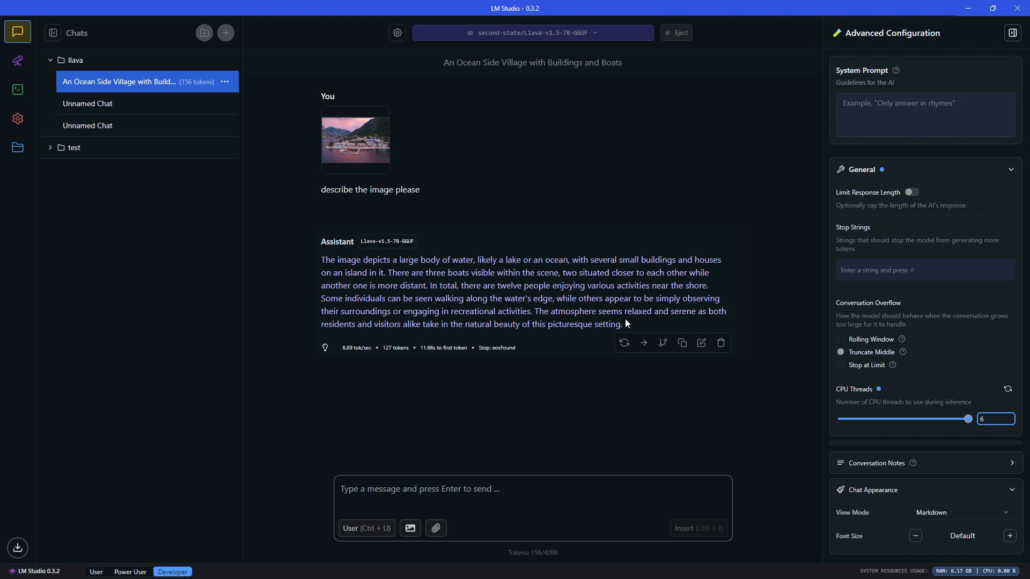
mouse_move(366, 346)
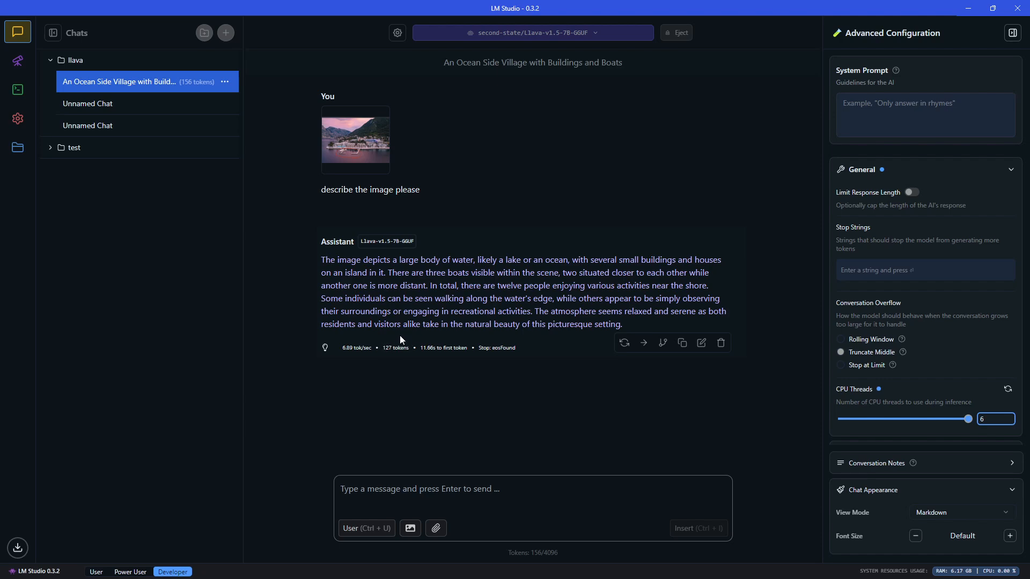
mouse_move(601, 302)
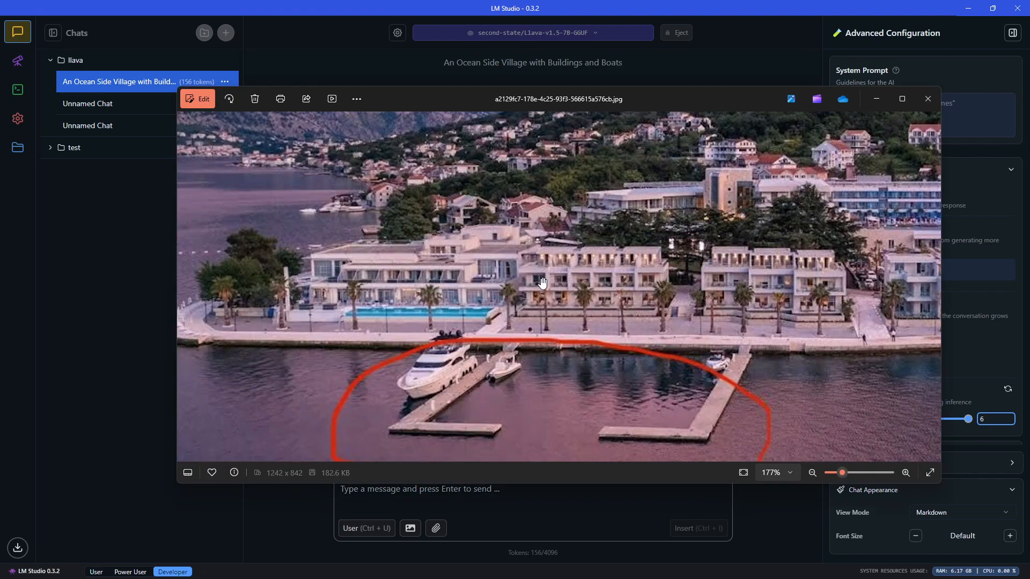
mouse_move(437, 382)
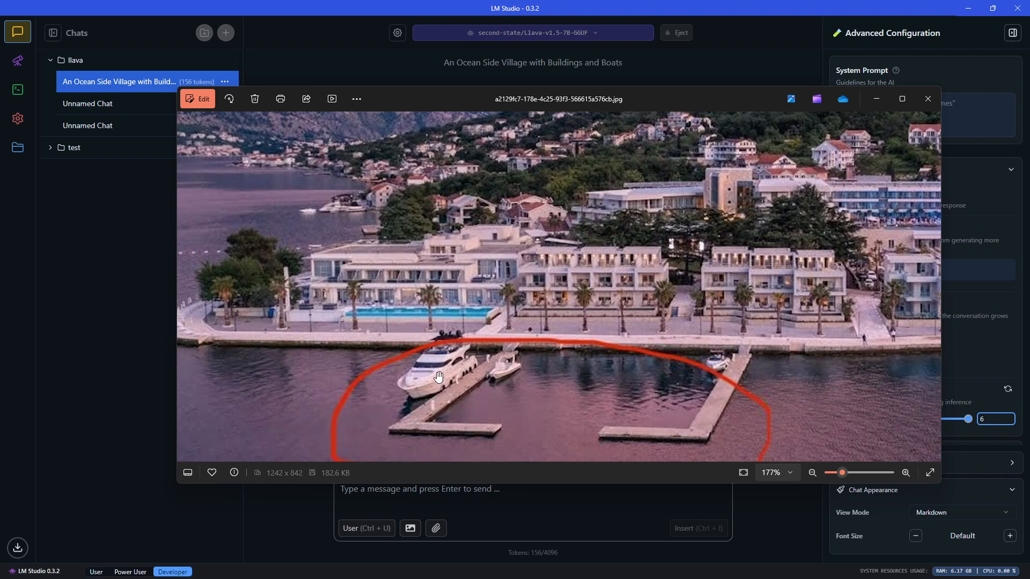
mouse_move(590, 376)
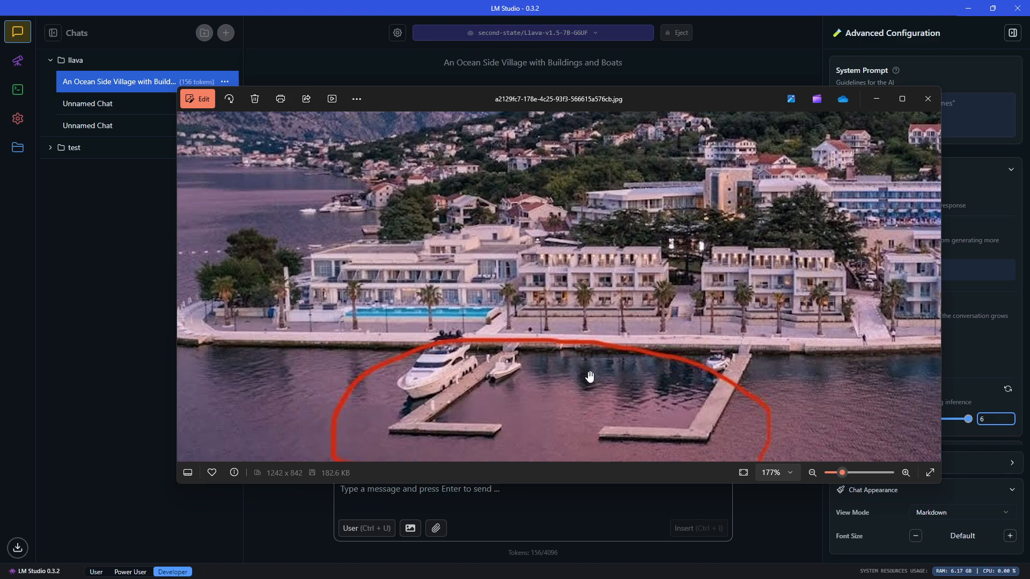
mouse_move(801, 360)
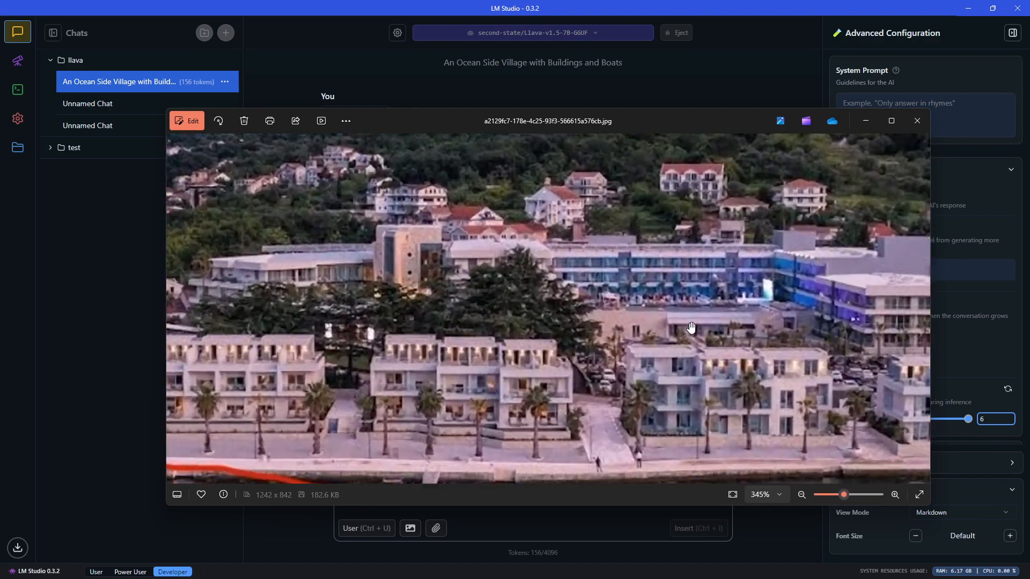
Zoom into the harbor's hotel buildings, zoom back to 177%, then close the photo.
left_click(894, 495)
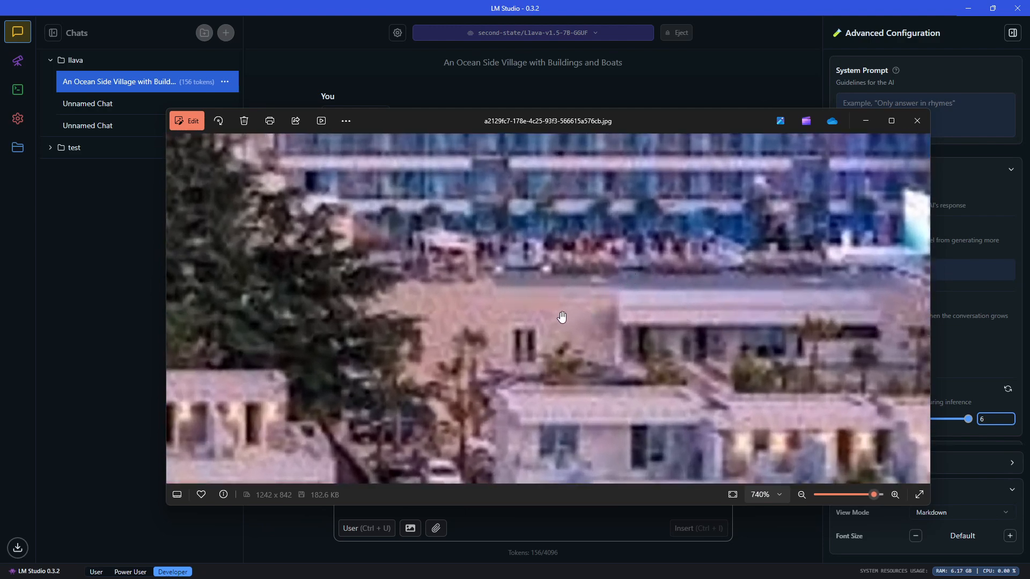
left_click(800, 494)
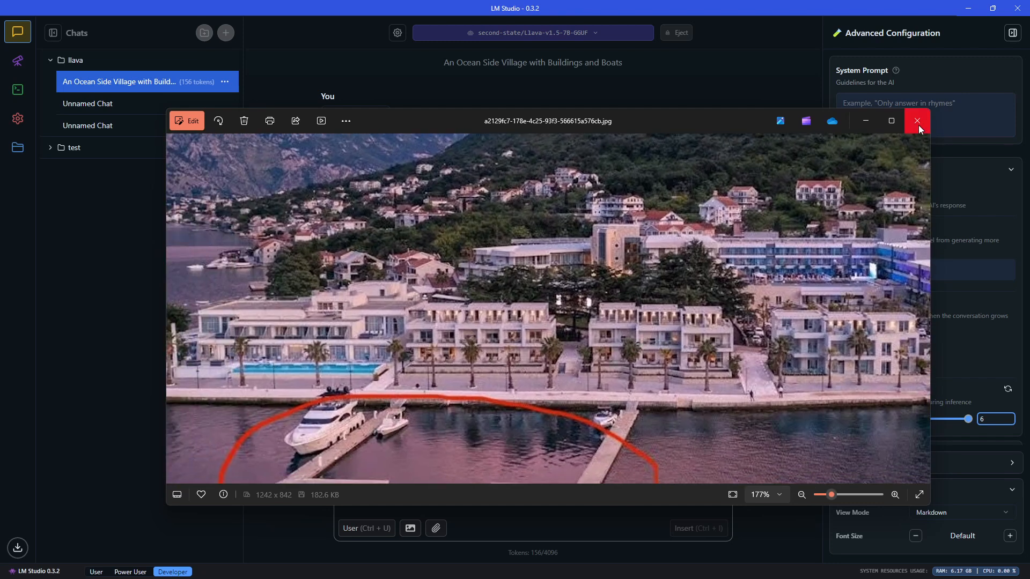
left_click(917, 121)
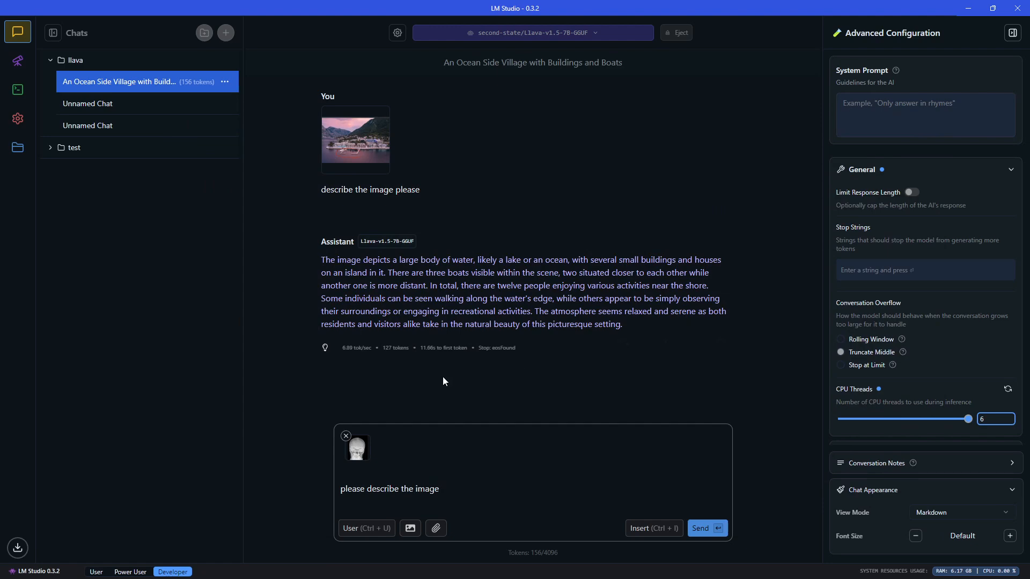
mouse_move(705, 532)
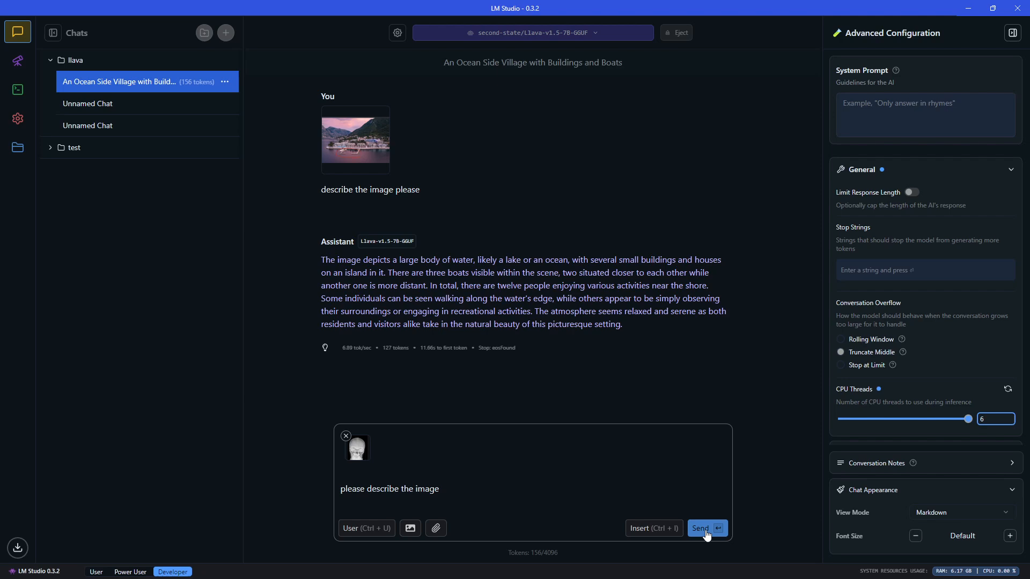
mouse_move(699, 528)
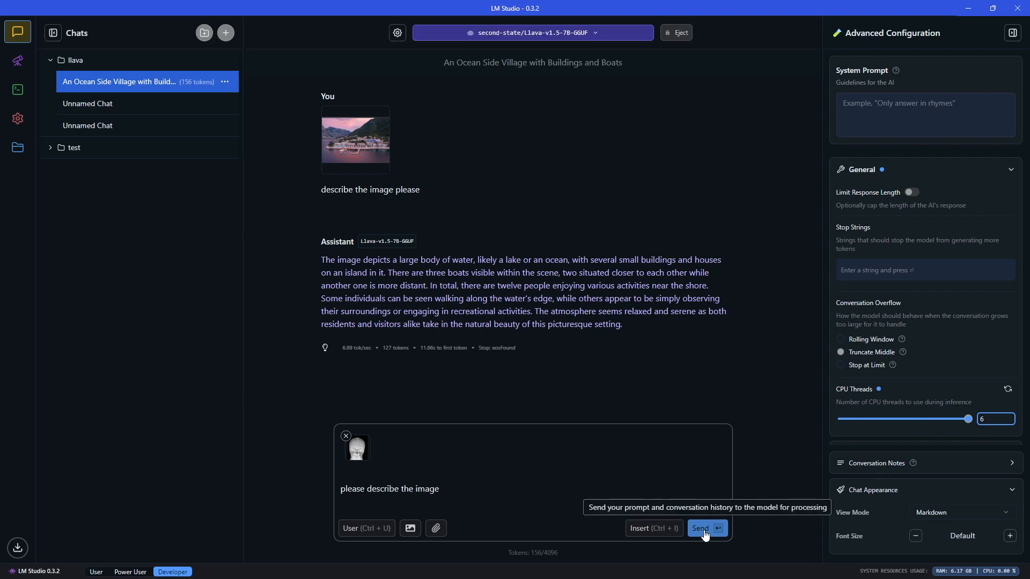
Submit the skull X-ray to LLaVA and highlight its reply's sentences about surrounding elements and boats.
left_click(700, 528)
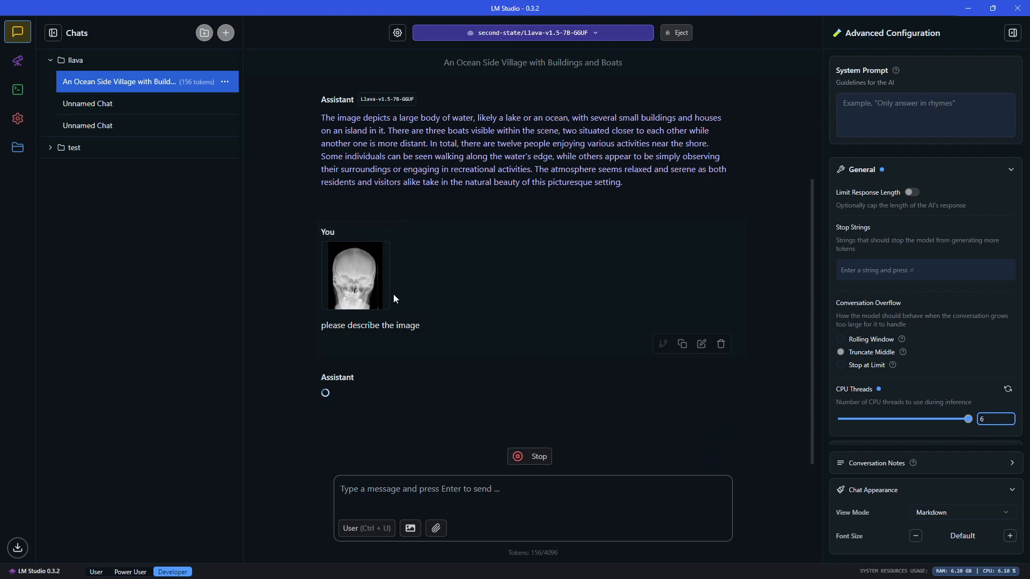
mouse_move(368, 288)
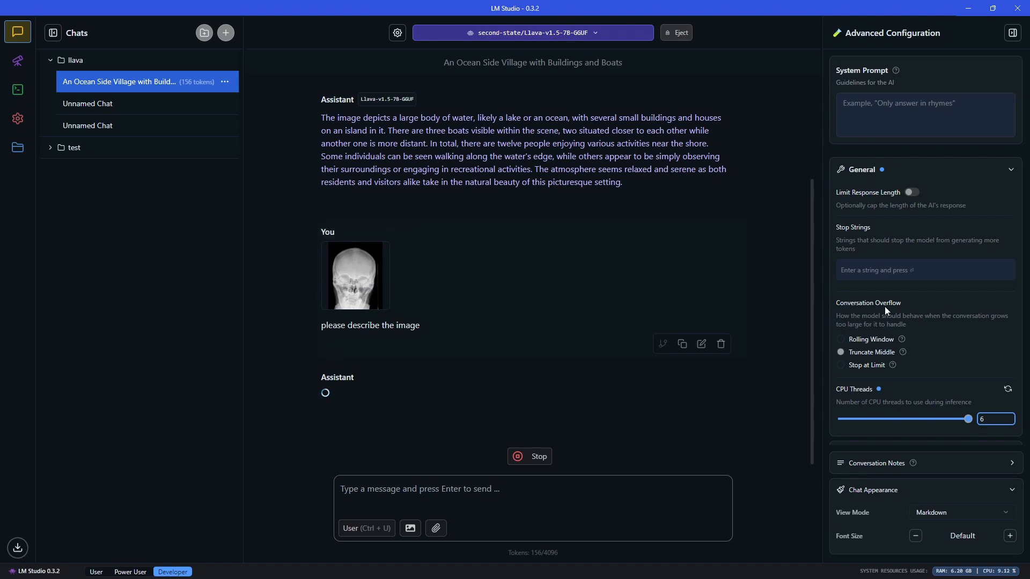
left_click(840, 352)
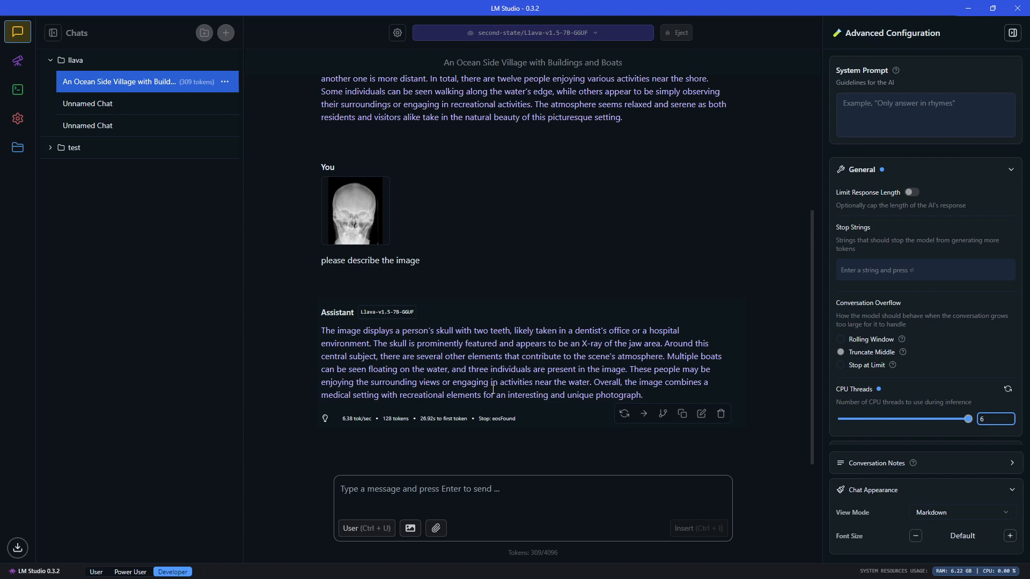
mouse_move(667, 354)
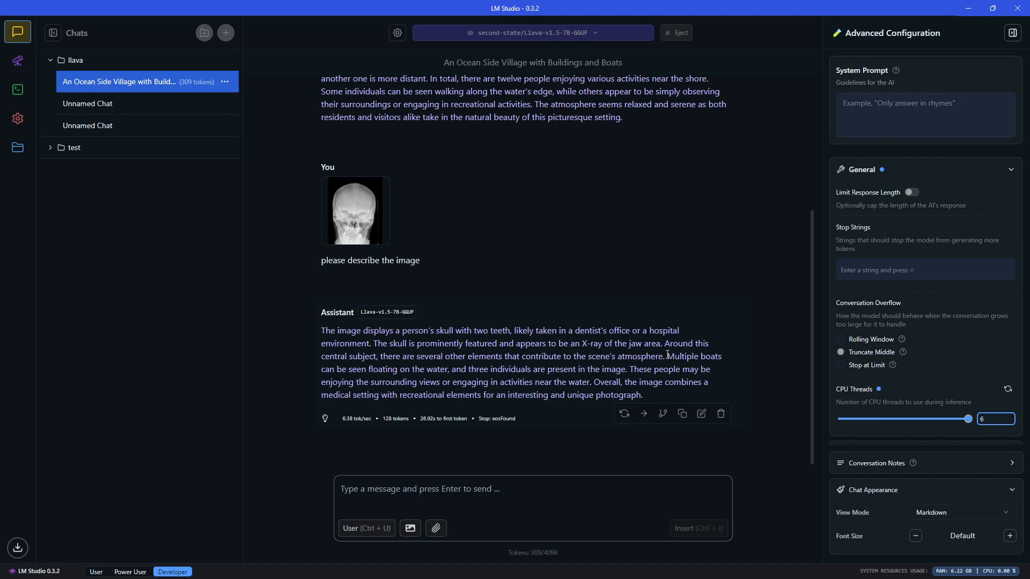
left_click_drag(665, 343, 721, 357)
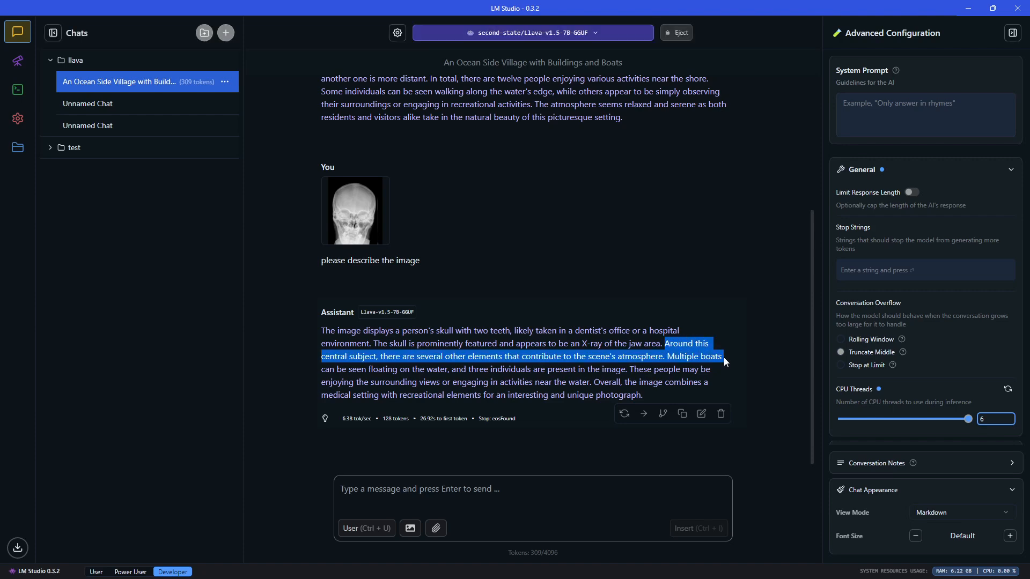
mouse_move(655, 377)
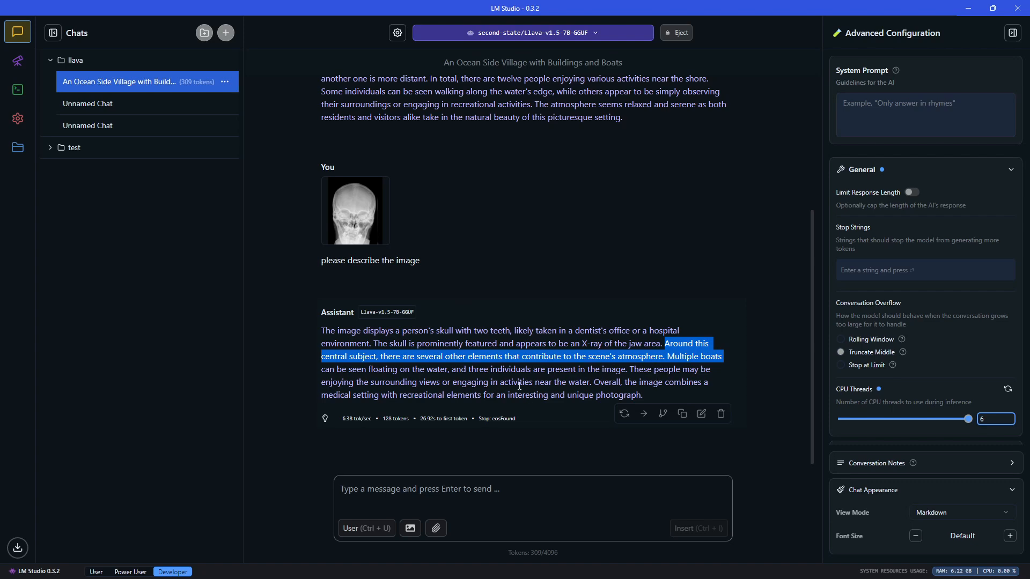
mouse_move(361, 232)
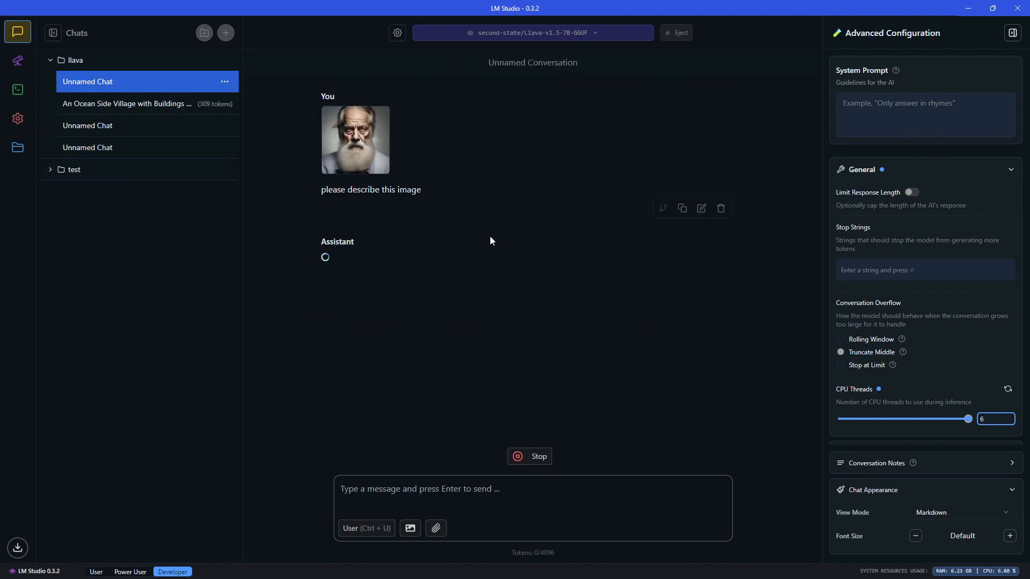
mouse_move(354, 140)
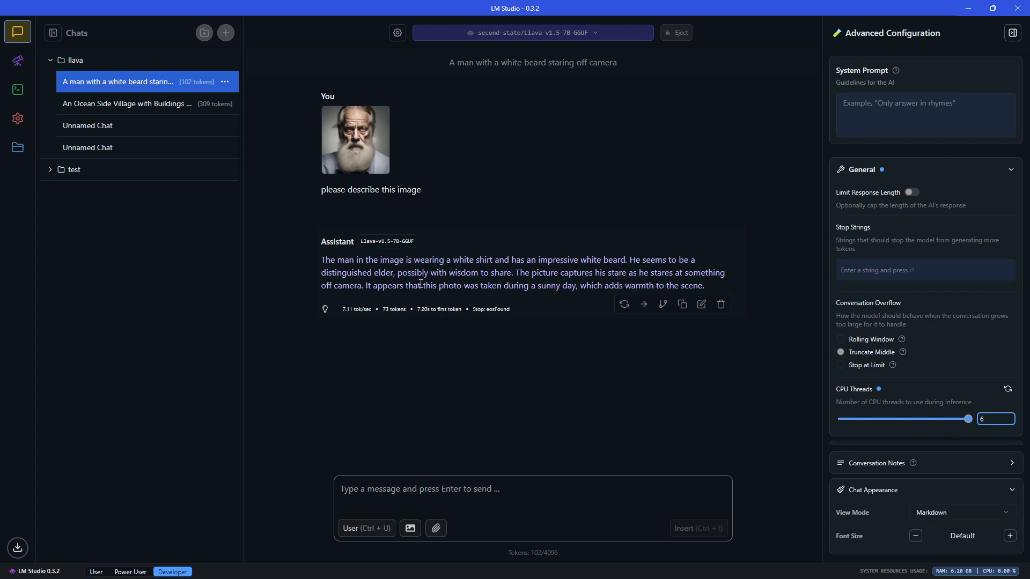
left_click(353, 140)
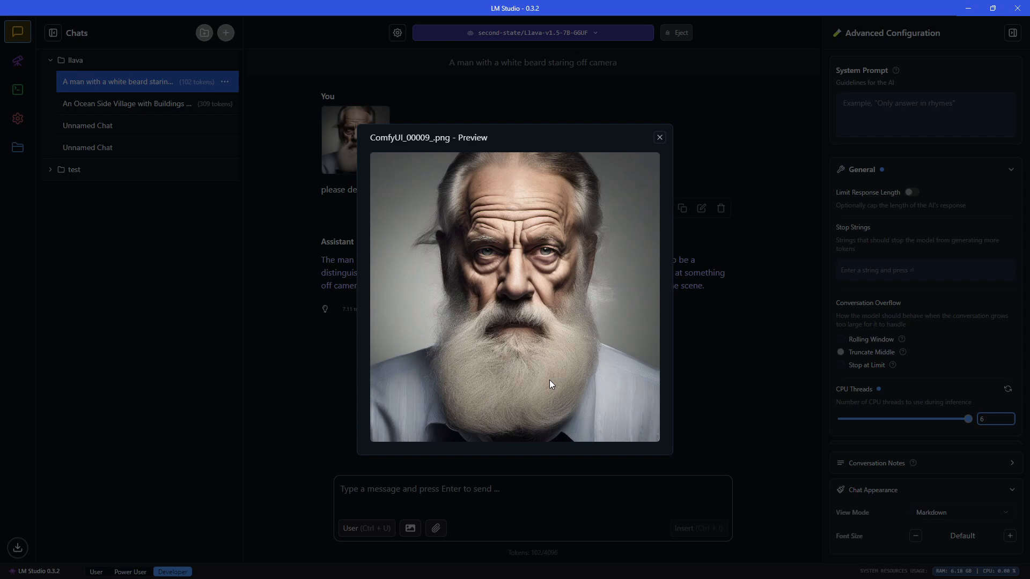
mouse_move(571, 411)
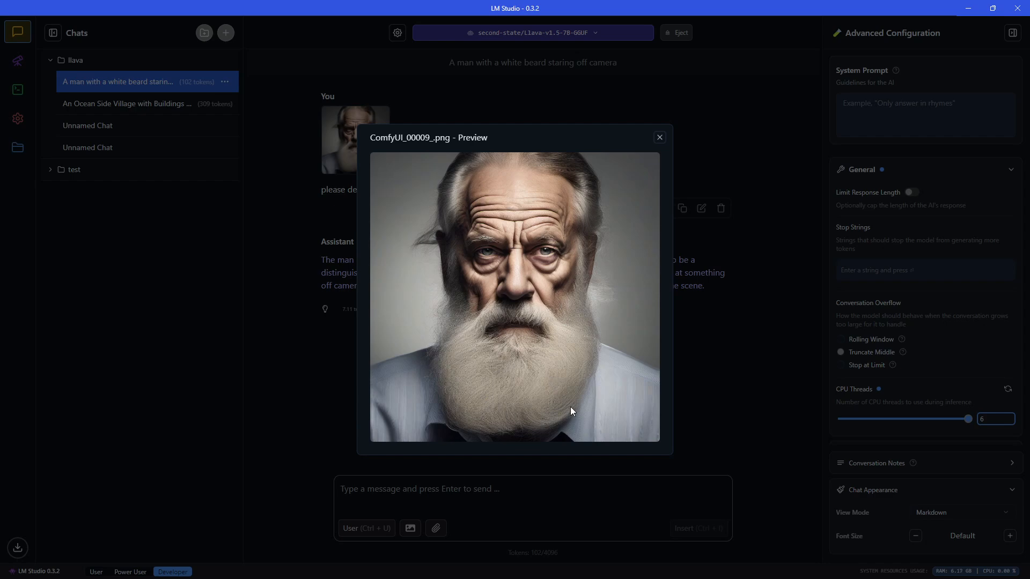
mouse_move(554, 307)
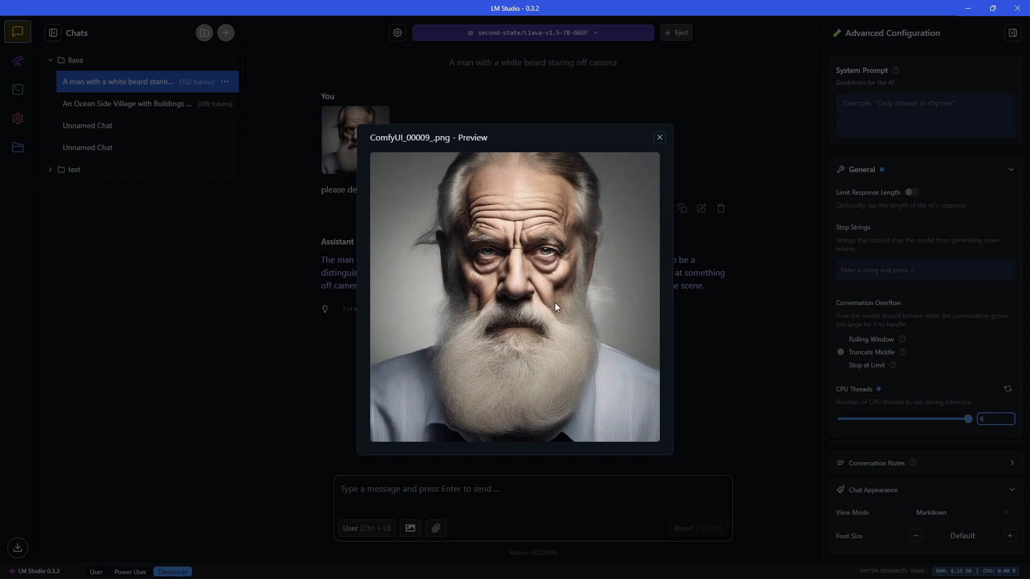
mouse_move(458, 347)
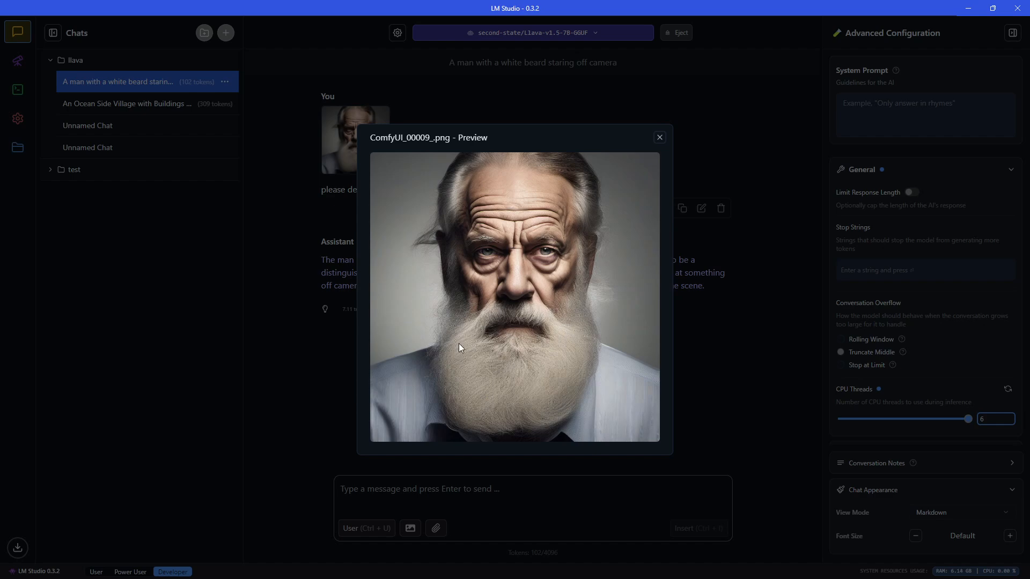
mouse_move(532, 385)
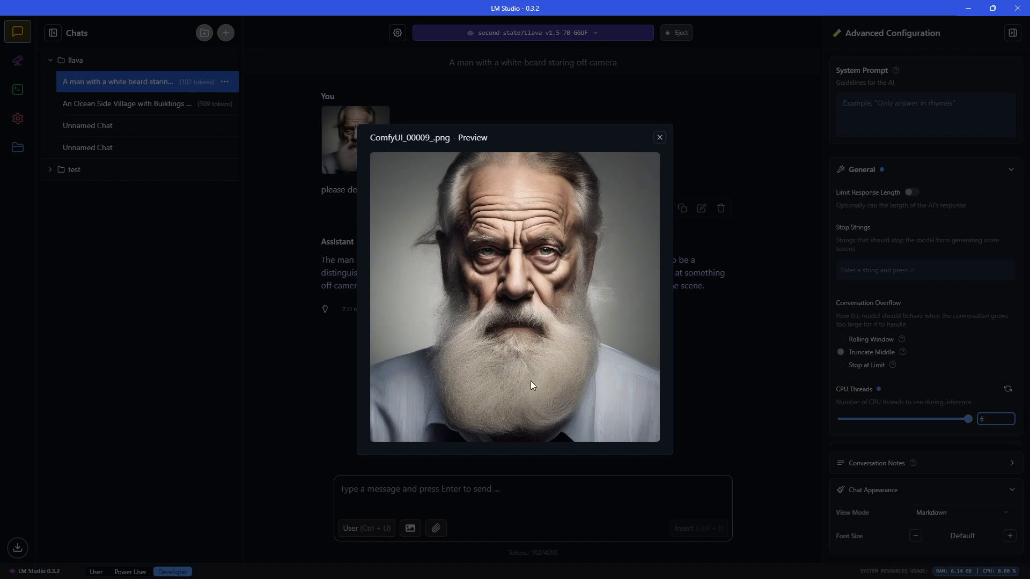
mouse_move(547, 262)
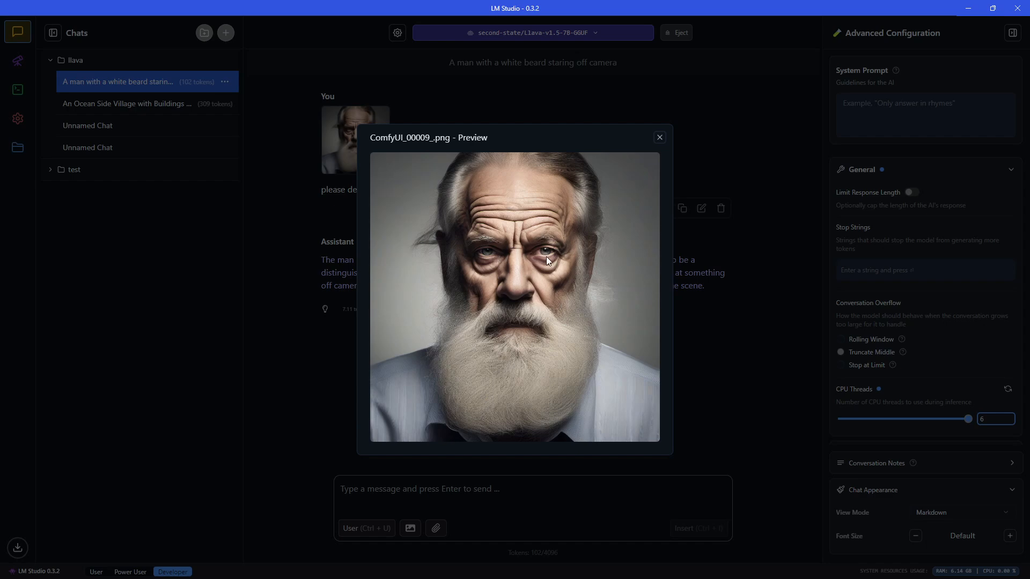
left_click(658, 137)
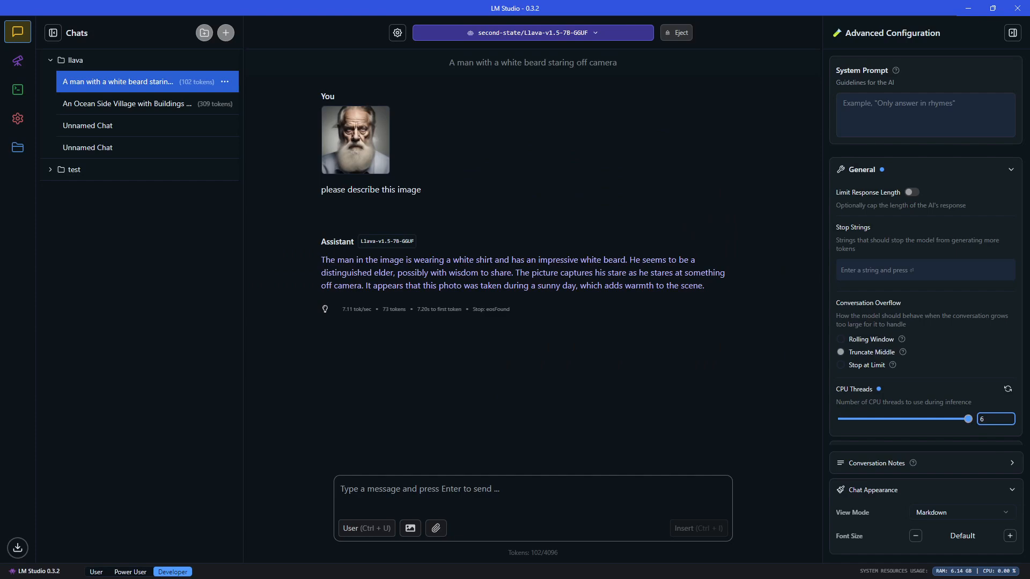
mouse_move(602, 268)
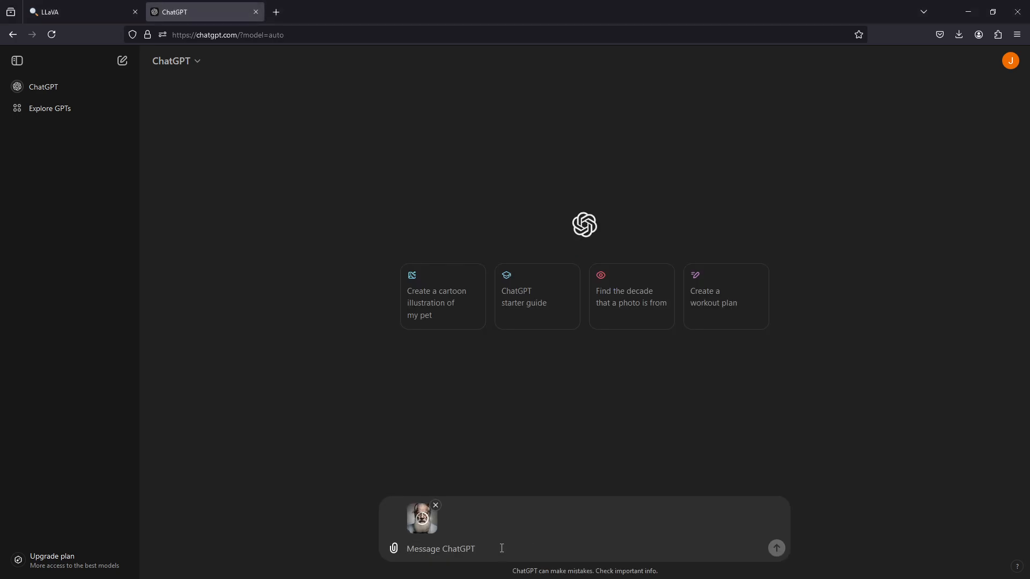
Send the bearded-man portrait to ChatGPT with a 'please describe' prompt and get its reply.
type("please desc")
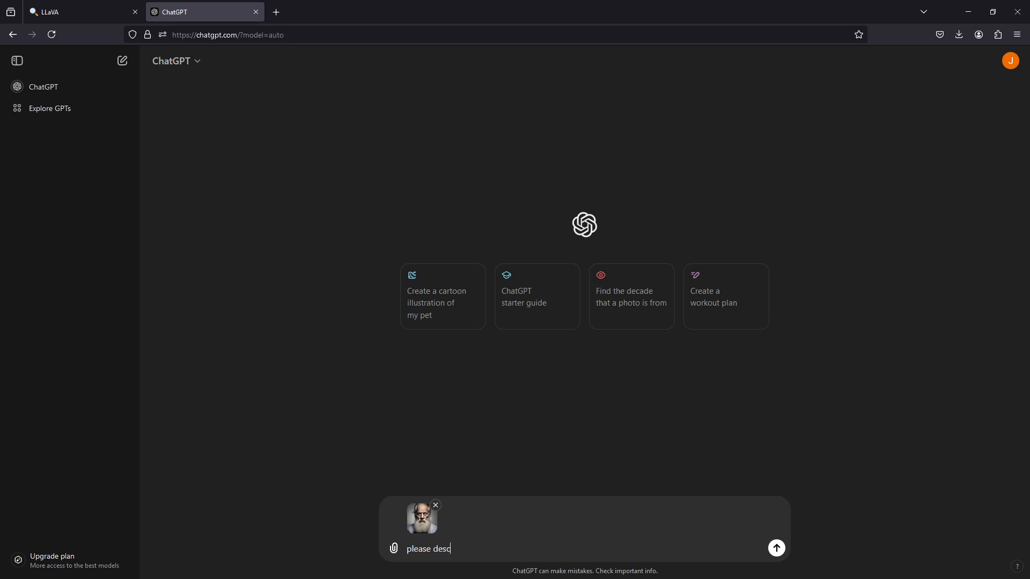
left_click(776, 548)
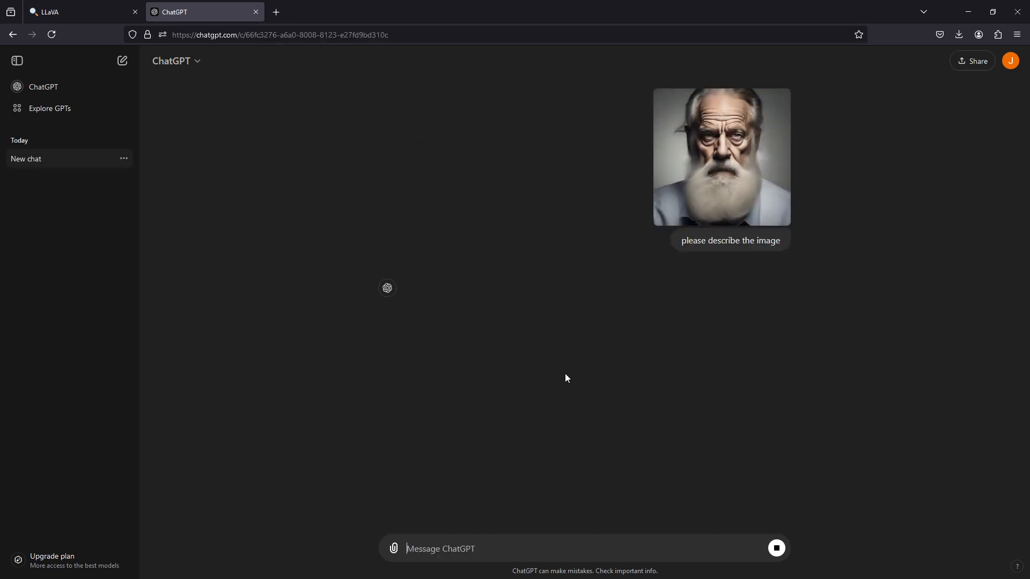
mouse_move(942, 228)
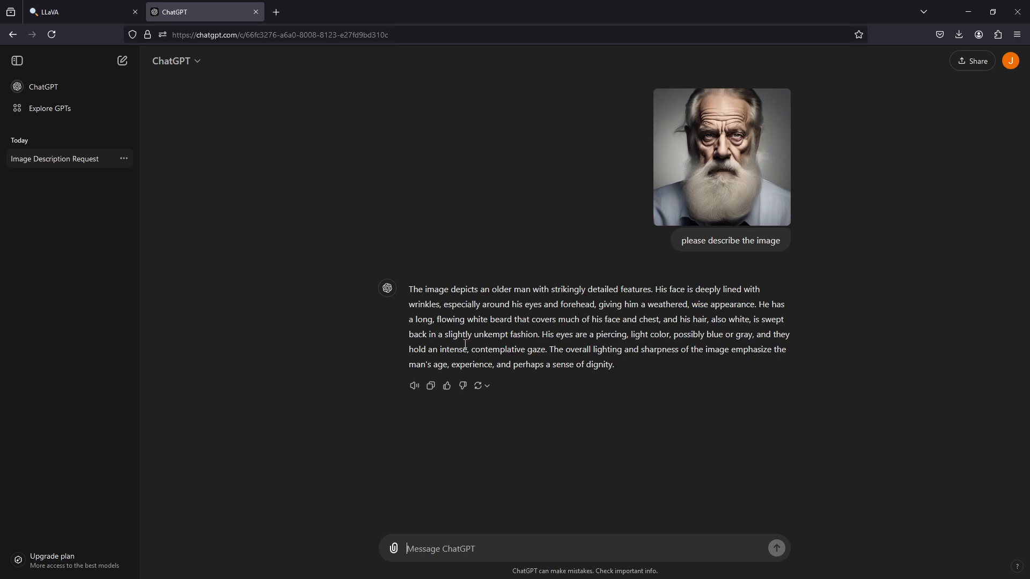
mouse_move(582, 321)
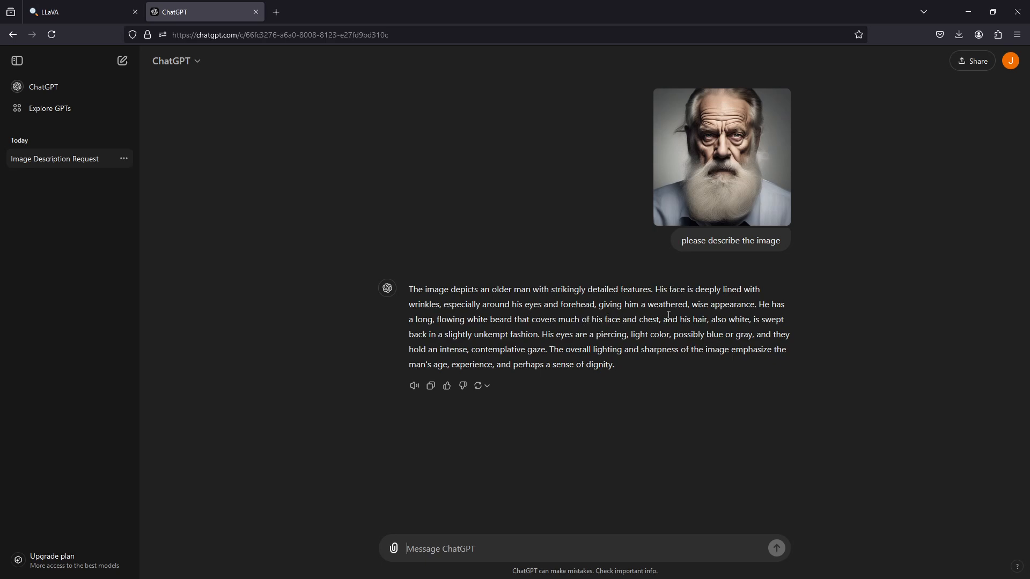
mouse_move(449, 344)
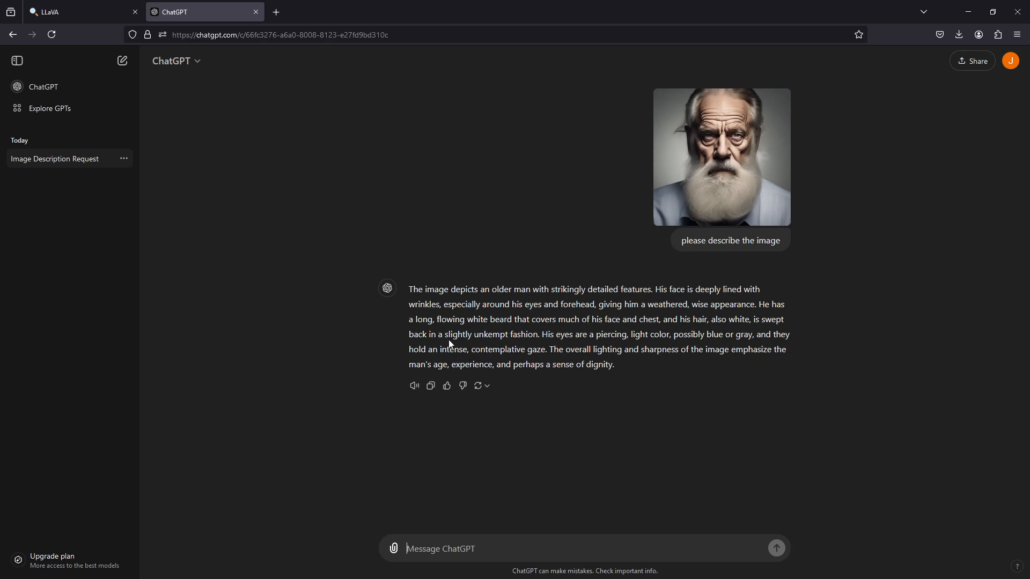
mouse_move(561, 338)
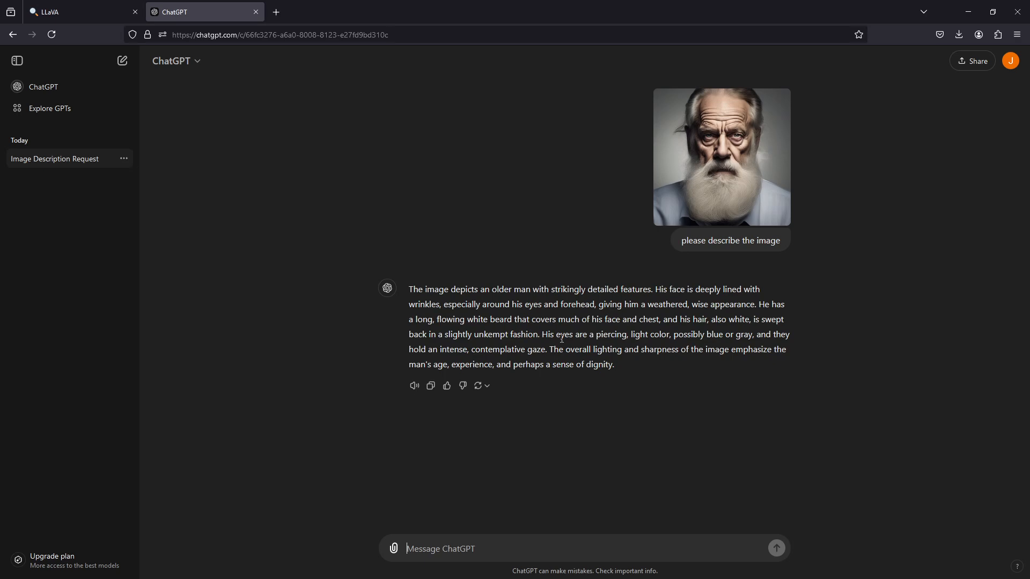
mouse_move(668, 332)
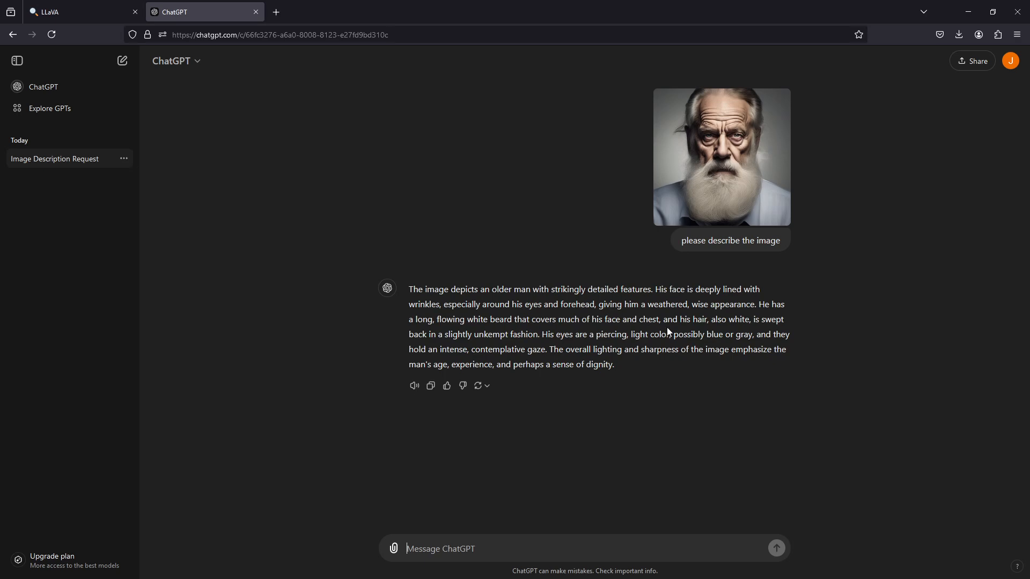
mouse_move(749, 334)
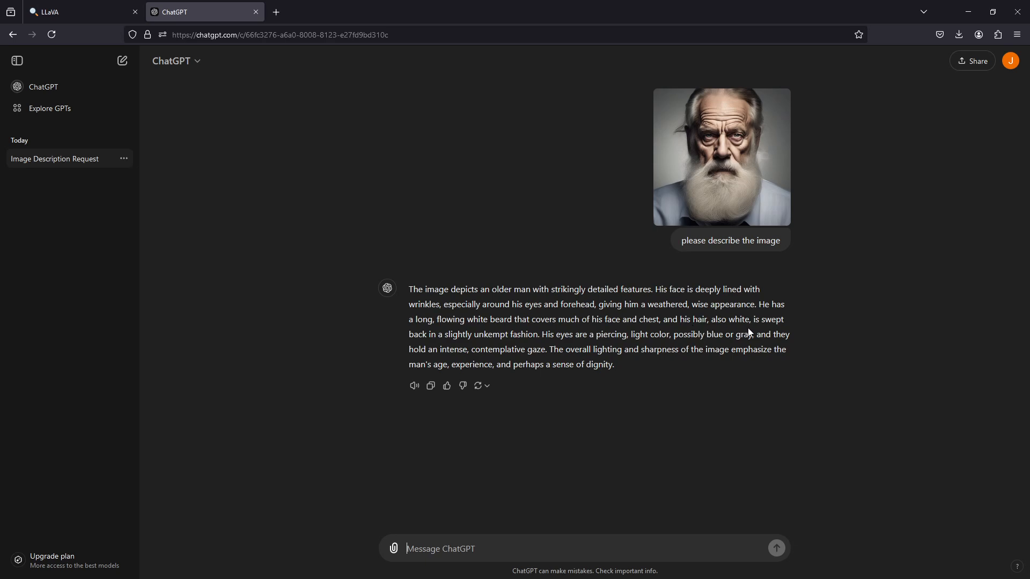
mouse_move(649, 338)
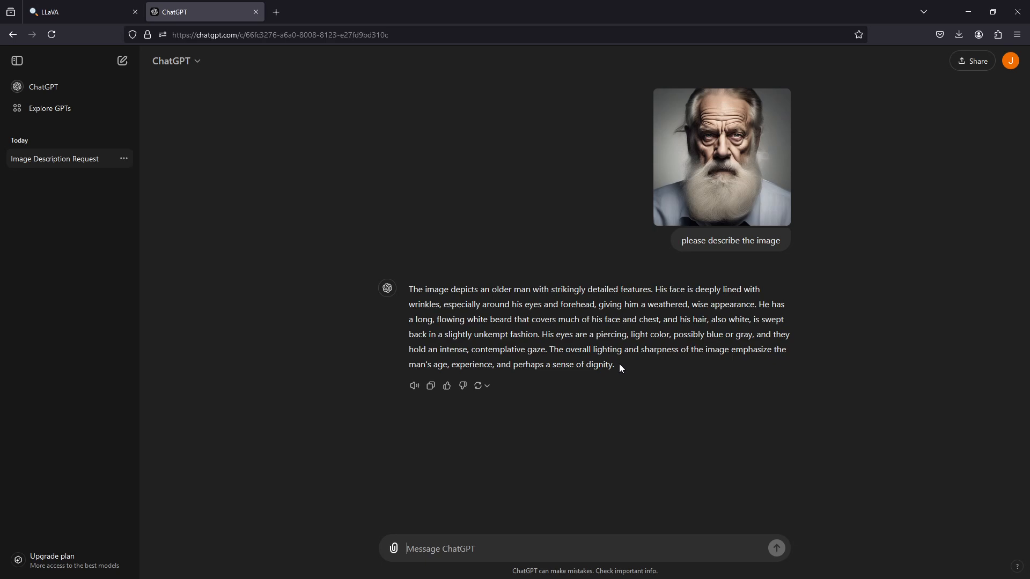
mouse_move(677, 256)
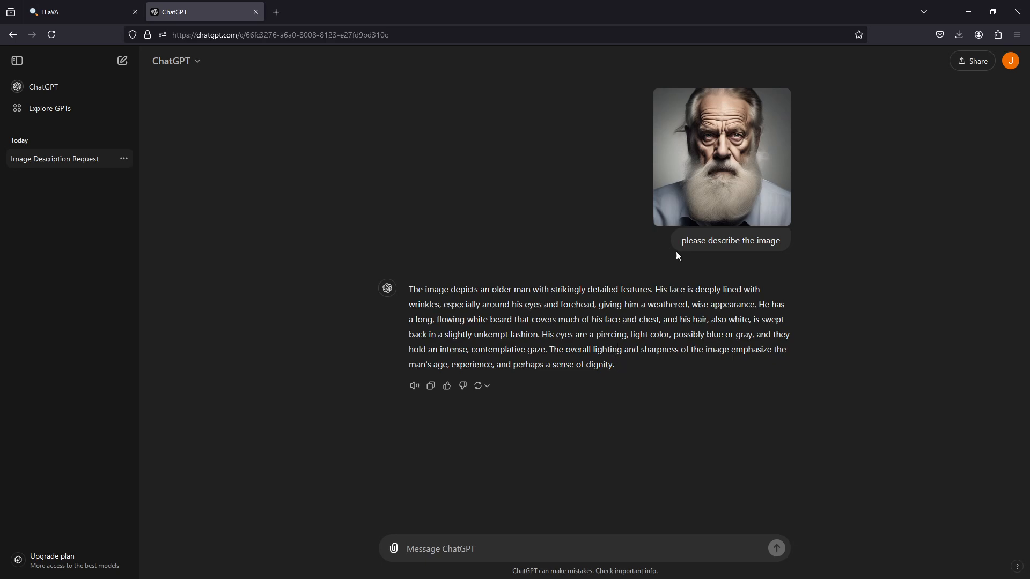
left_click(721, 157)
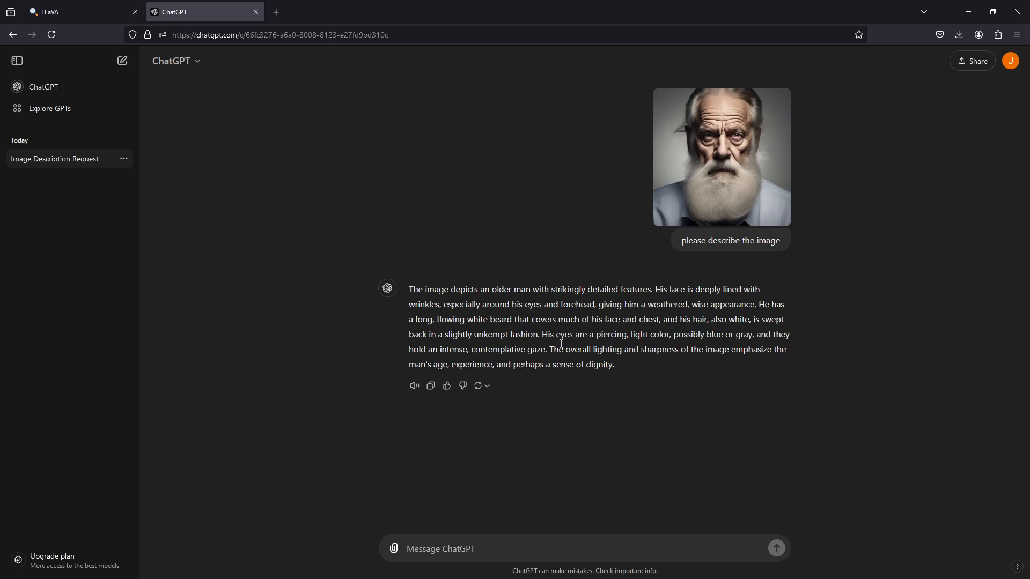
mouse_move(965, 300)
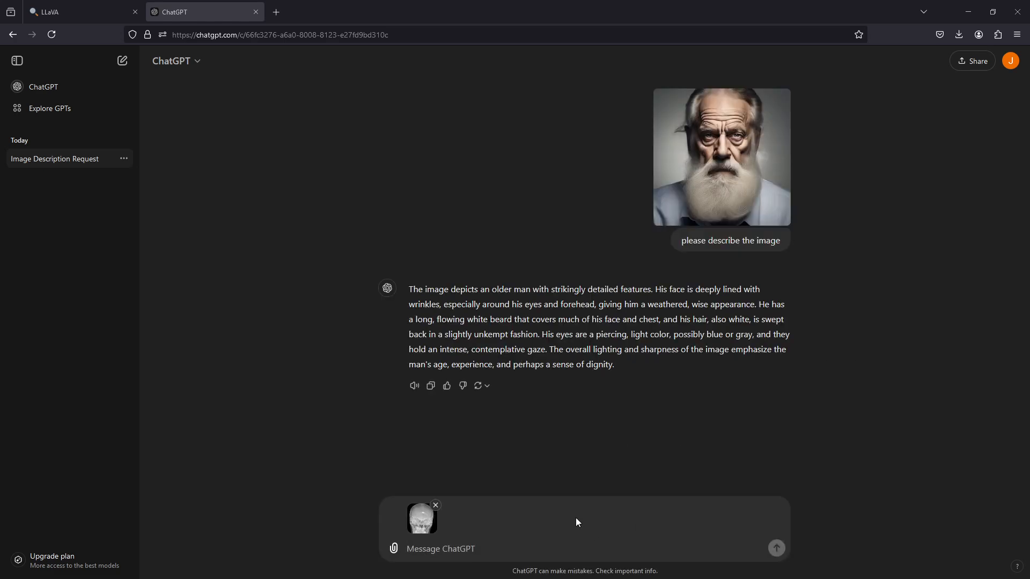
Send the skull X-ray to ChatGPT with a describe prompt and read its frontal-skull description.
type("please  describe")
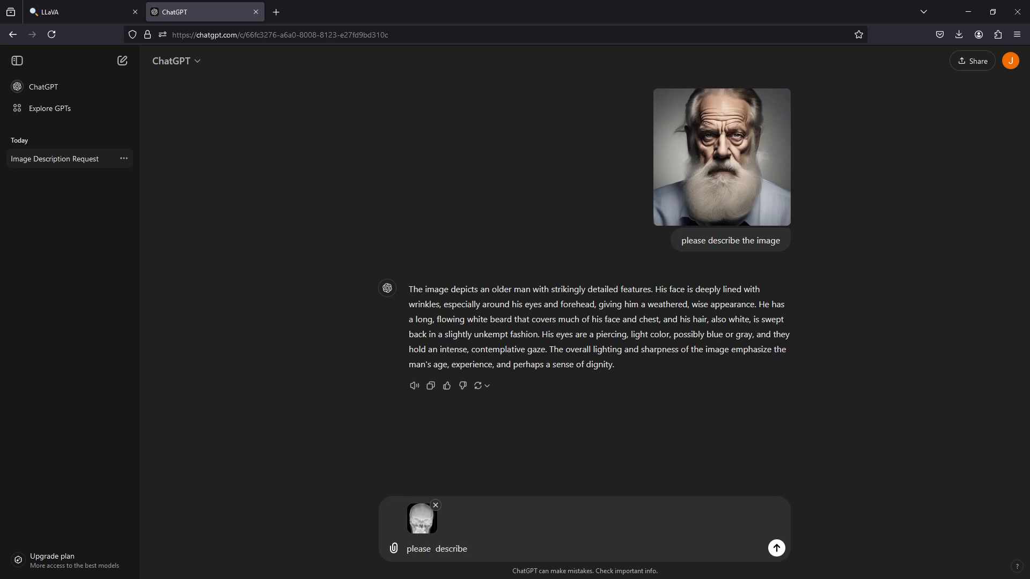
type("thhe")
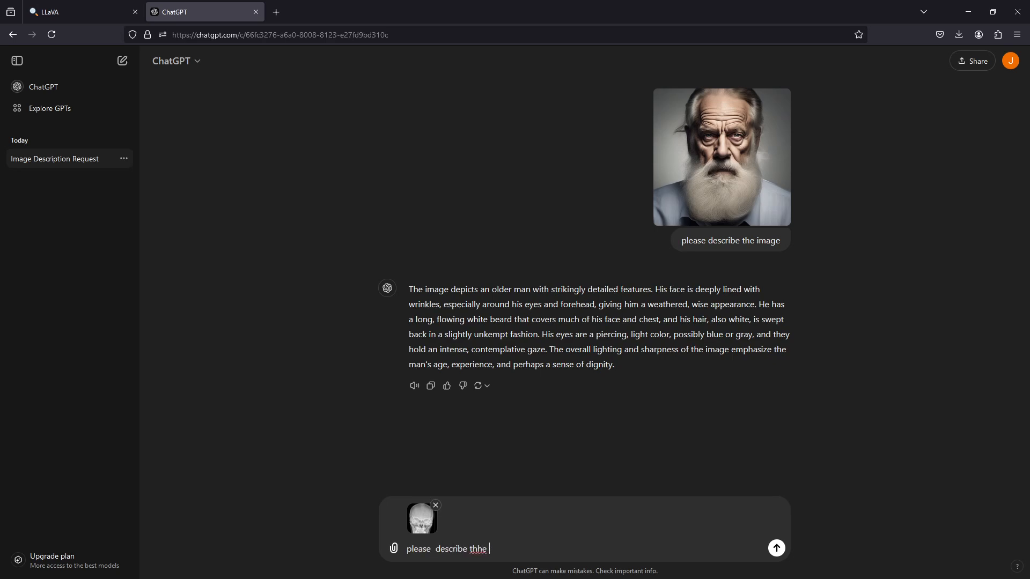
left_click(775, 548)
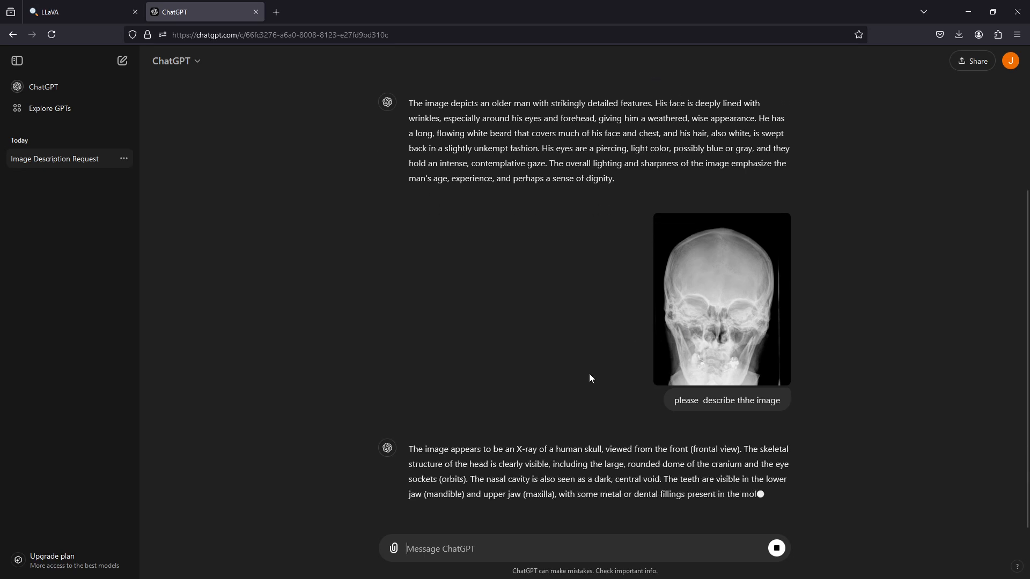
scroll("down", 3)
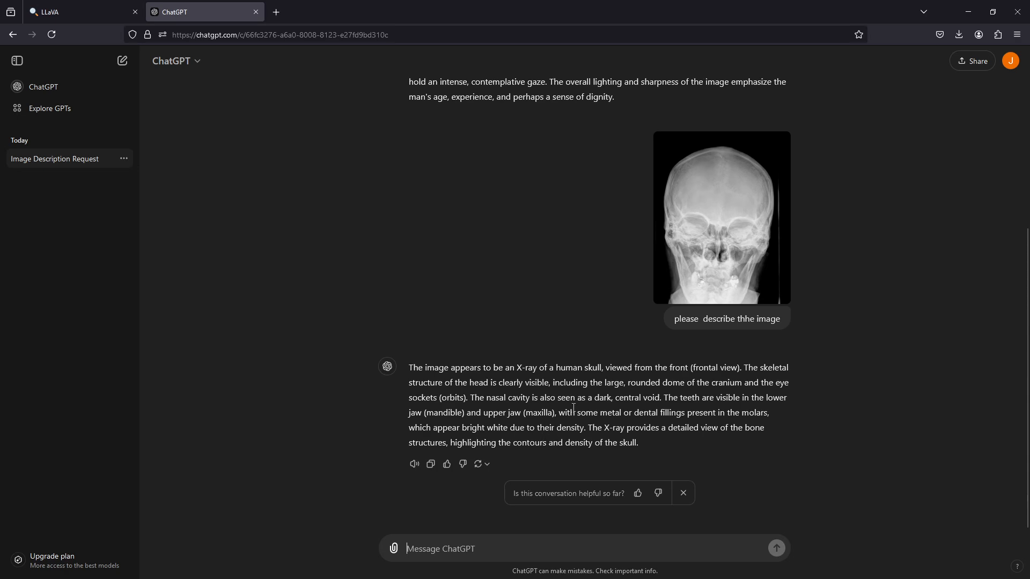
mouse_move(666, 380)
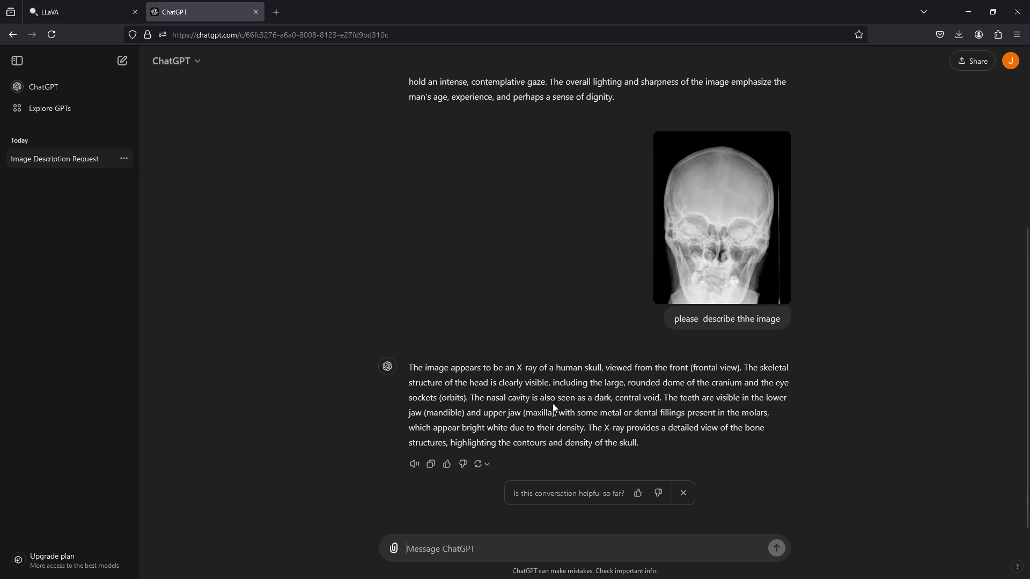
mouse_move(496, 408)
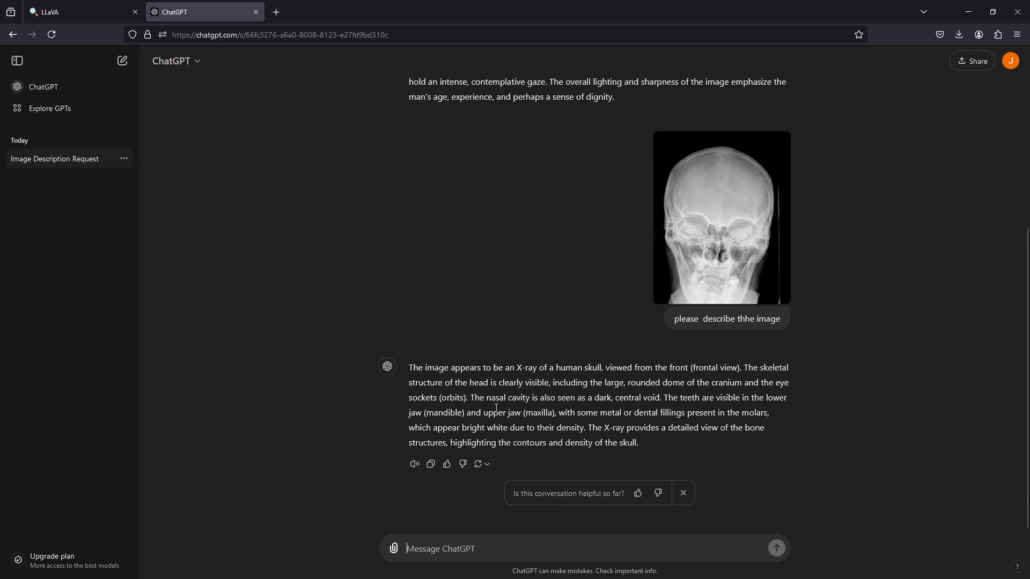
mouse_move(584, 409)
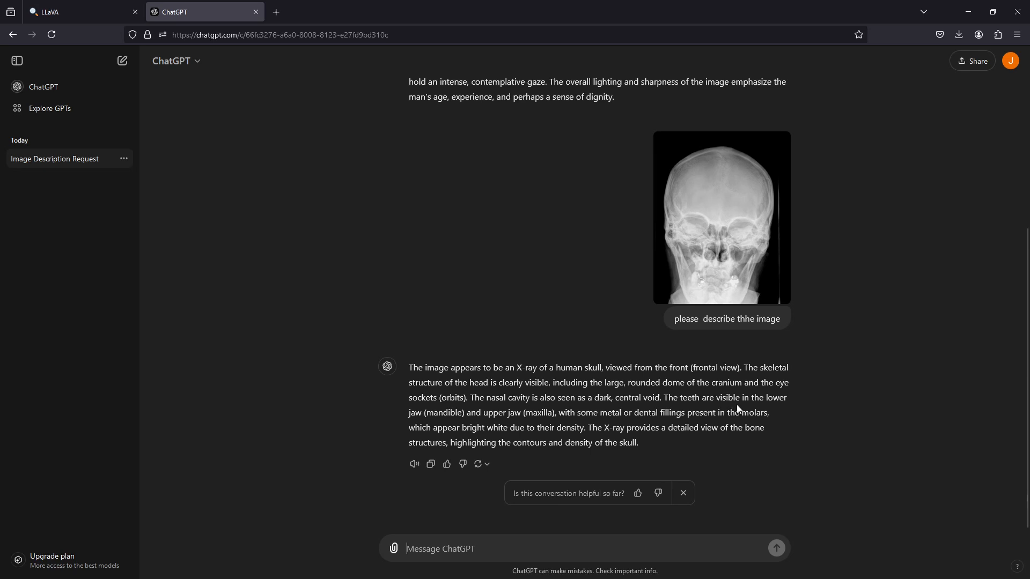
mouse_move(576, 440)
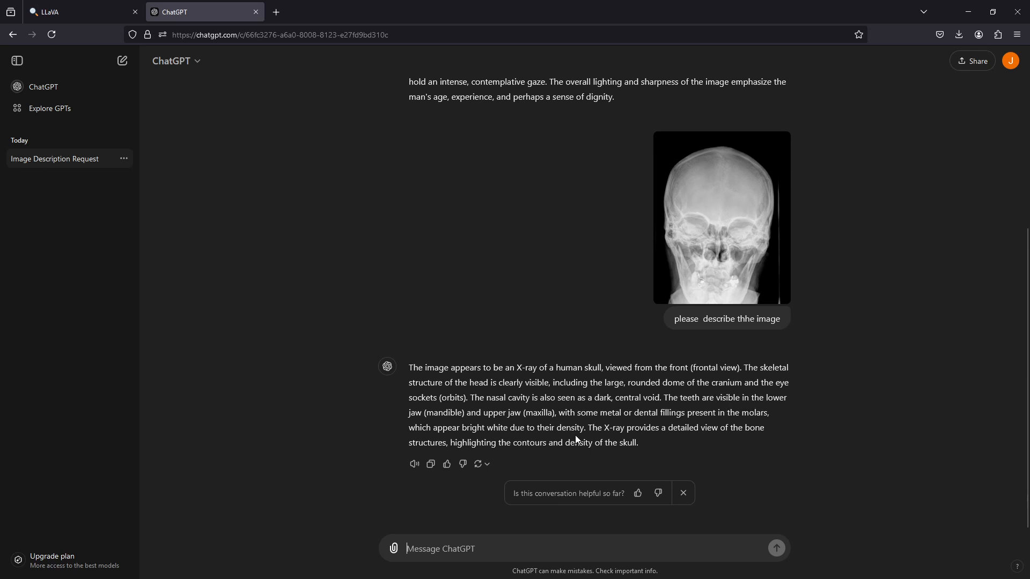
mouse_move(553, 426)
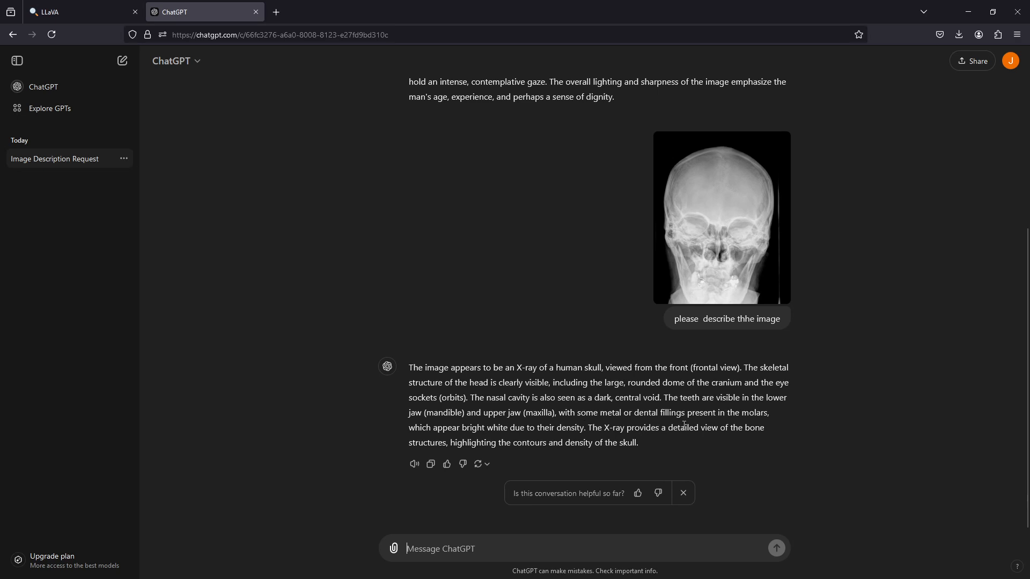
mouse_move(545, 465)
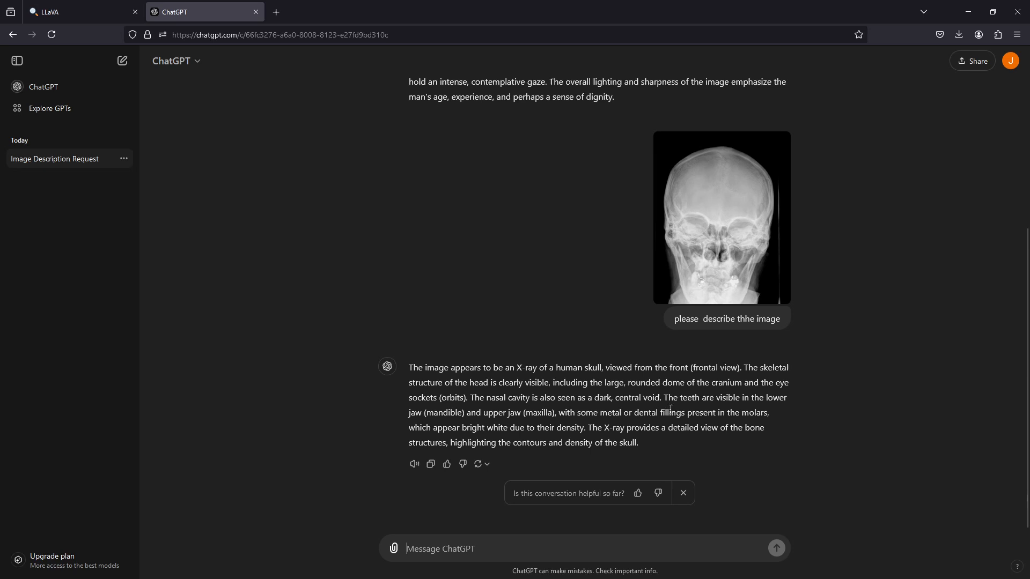
left_click(721, 218)
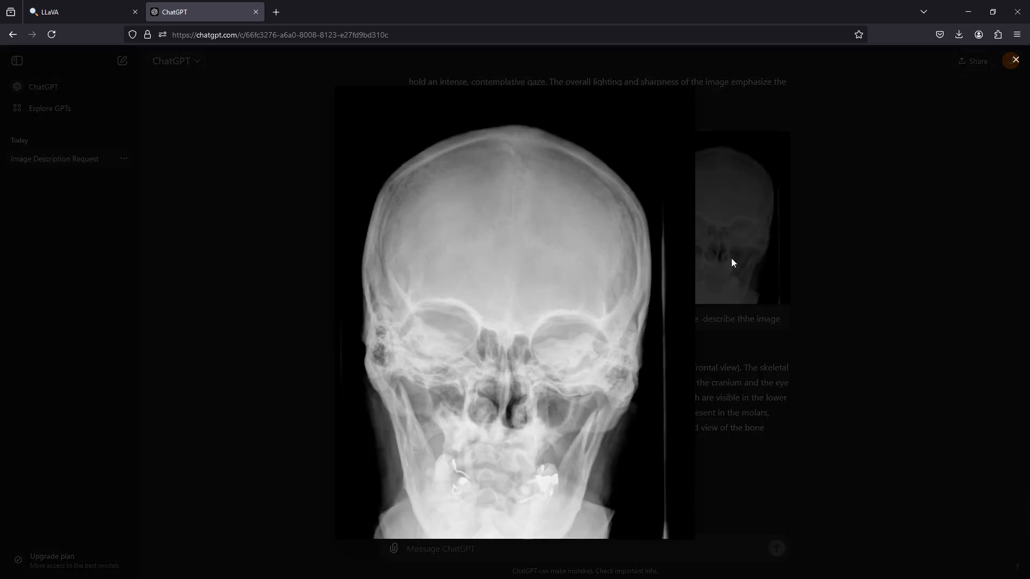
mouse_move(484, 480)
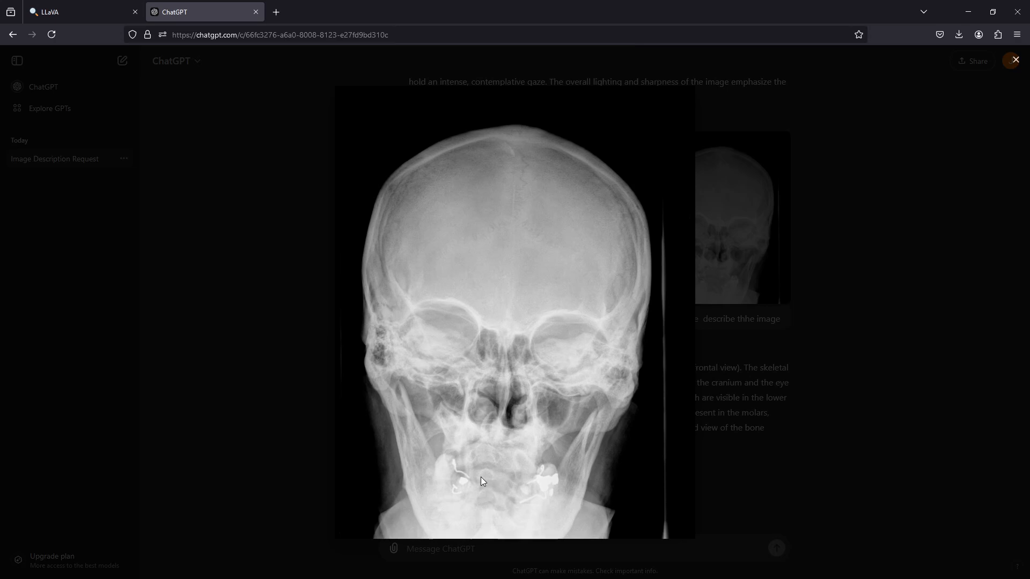
left_click(1016, 59)
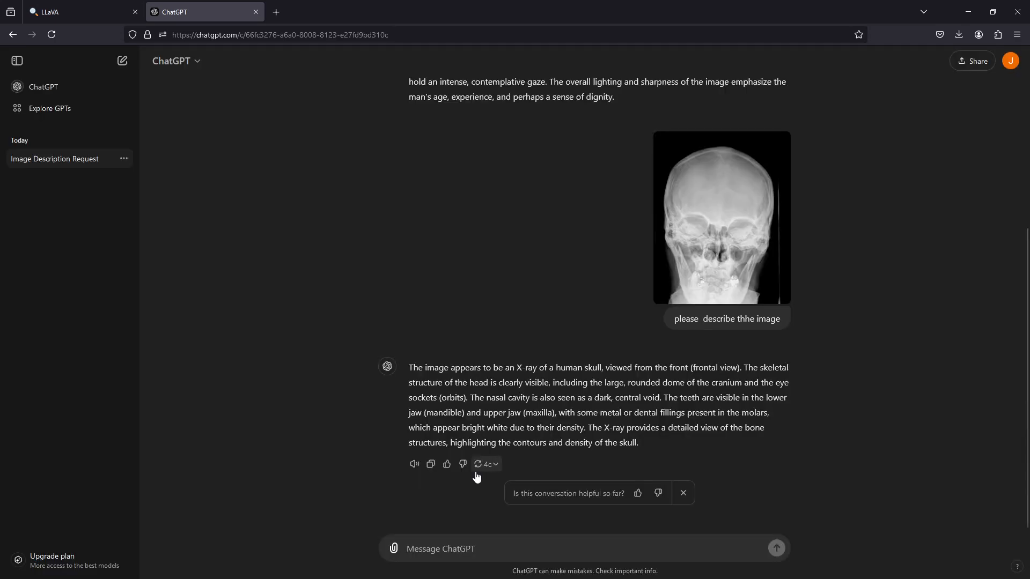